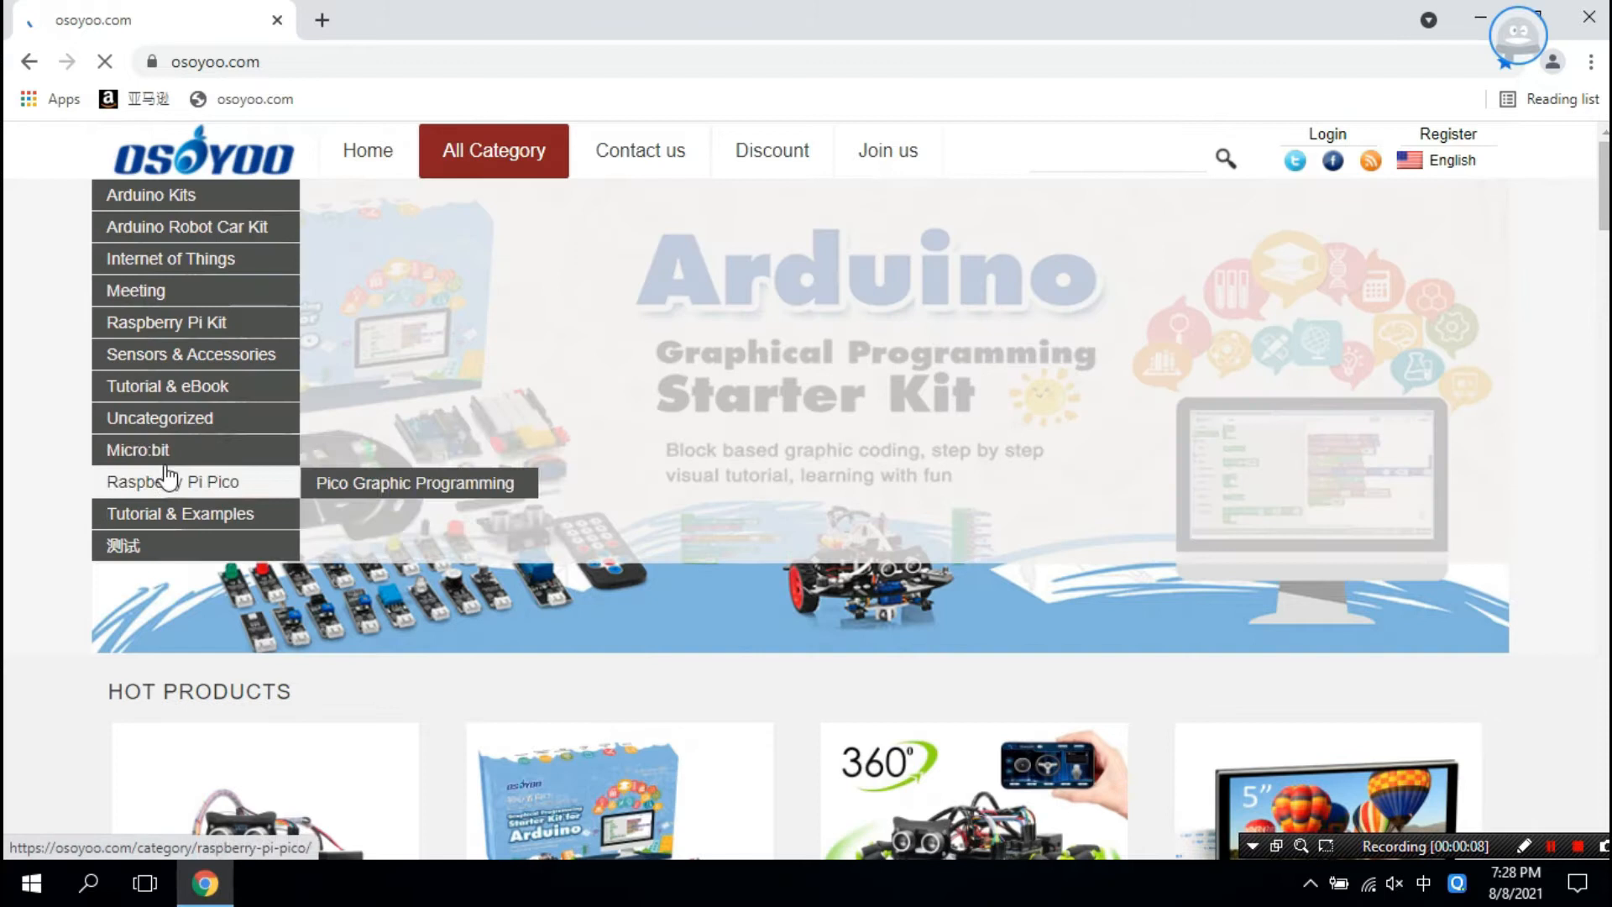
Open the osoyoo 'Lesson 1: Getting started with Pico&Python' post from the Raspberry Pi Pico category.
{"action": "left_click", "coordinate": [175, 482]}
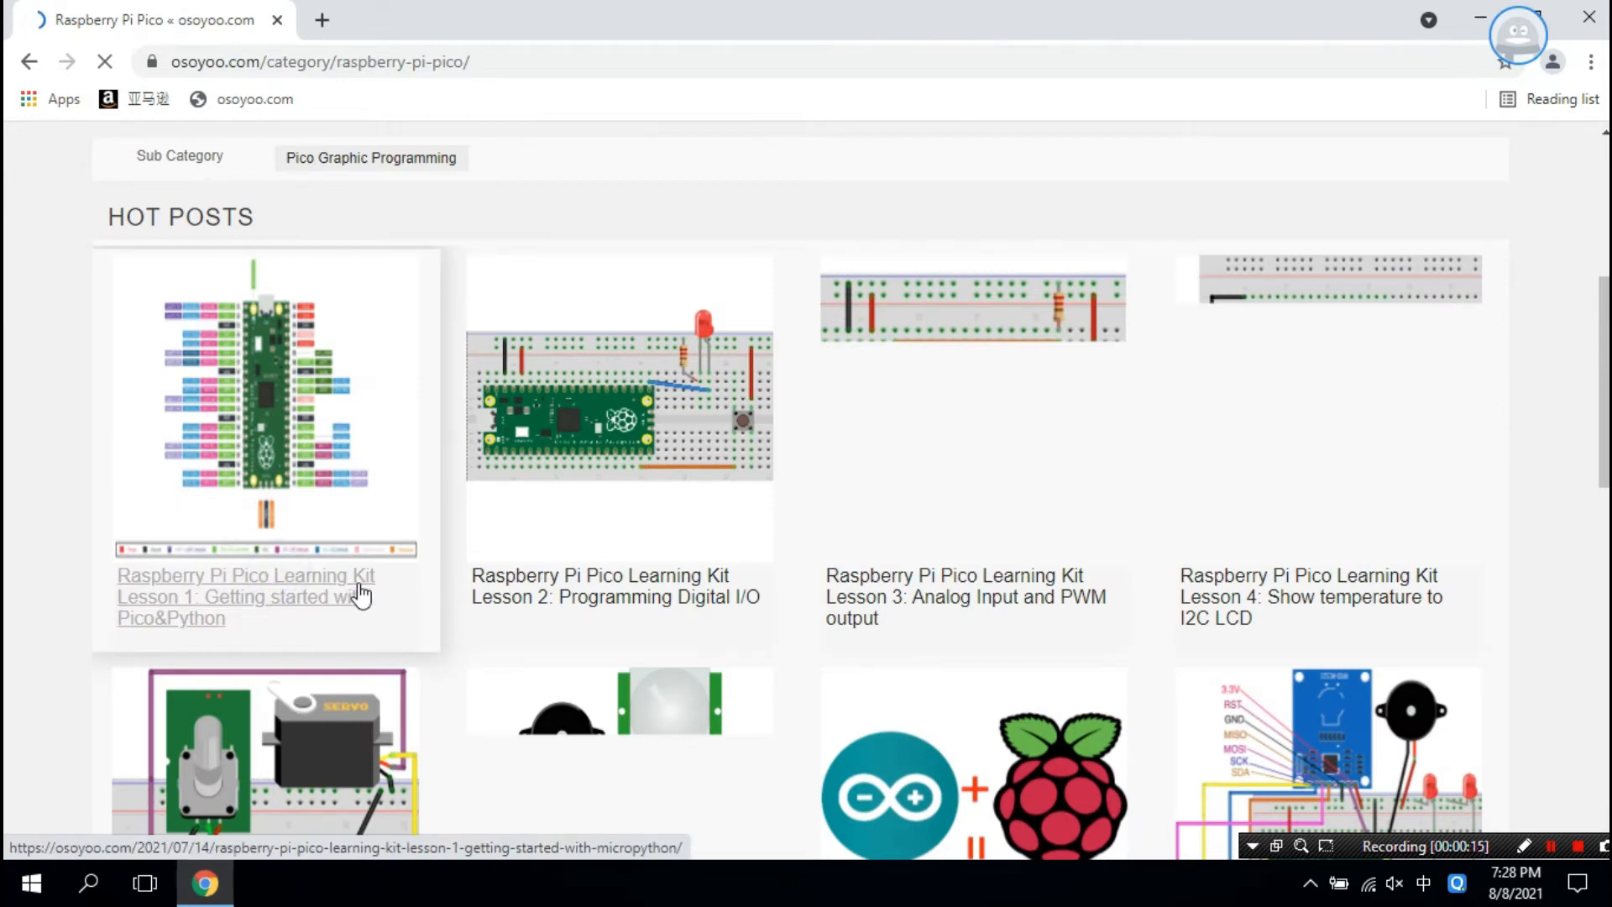
{"action": "left_click", "coordinate": [244, 596]}
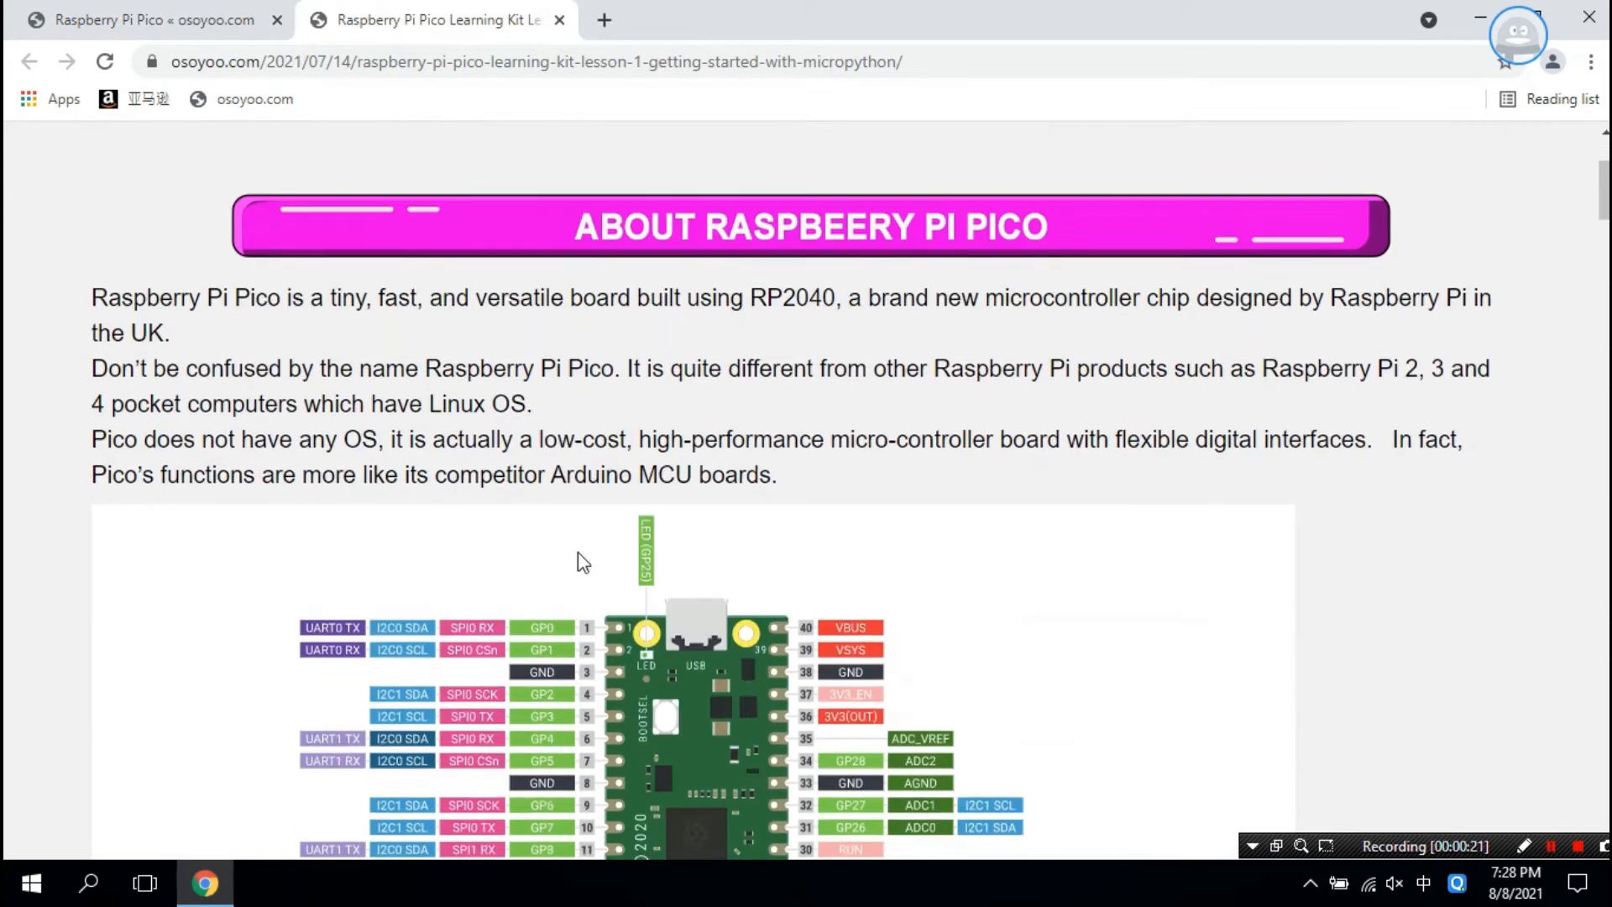
Download rp2-pico-latest.uf2 from the Software Operation section and choose a save location.
{"action": "scroll", "scroll_direction": "down", "scroll_amount": 3}
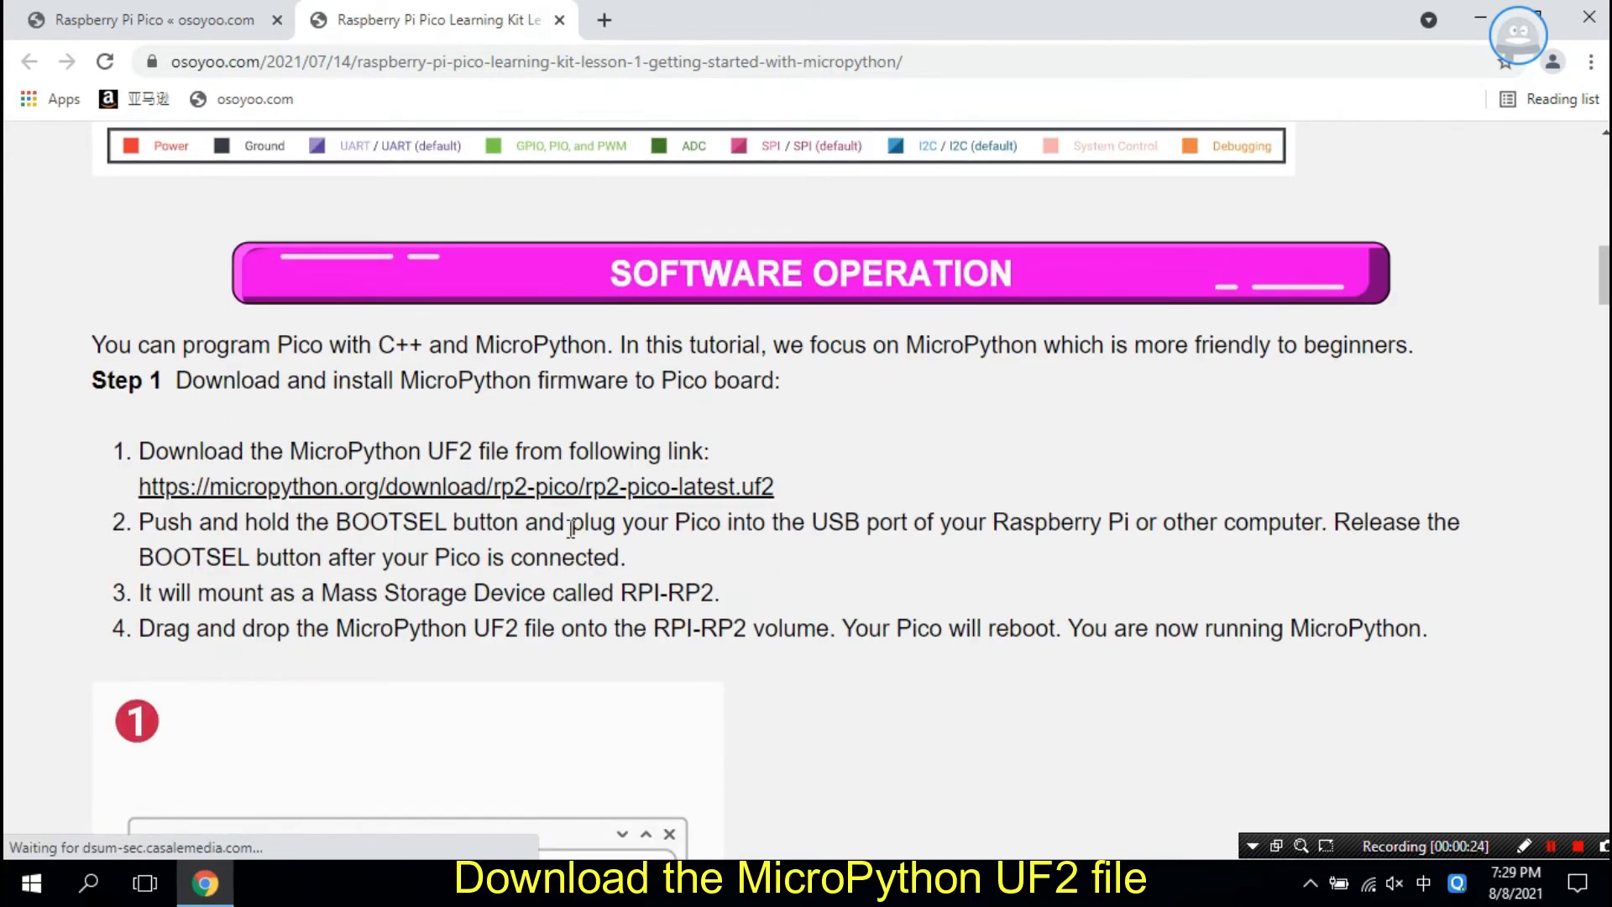
{"action": "mouse_move", "coordinate": [606, 499]}
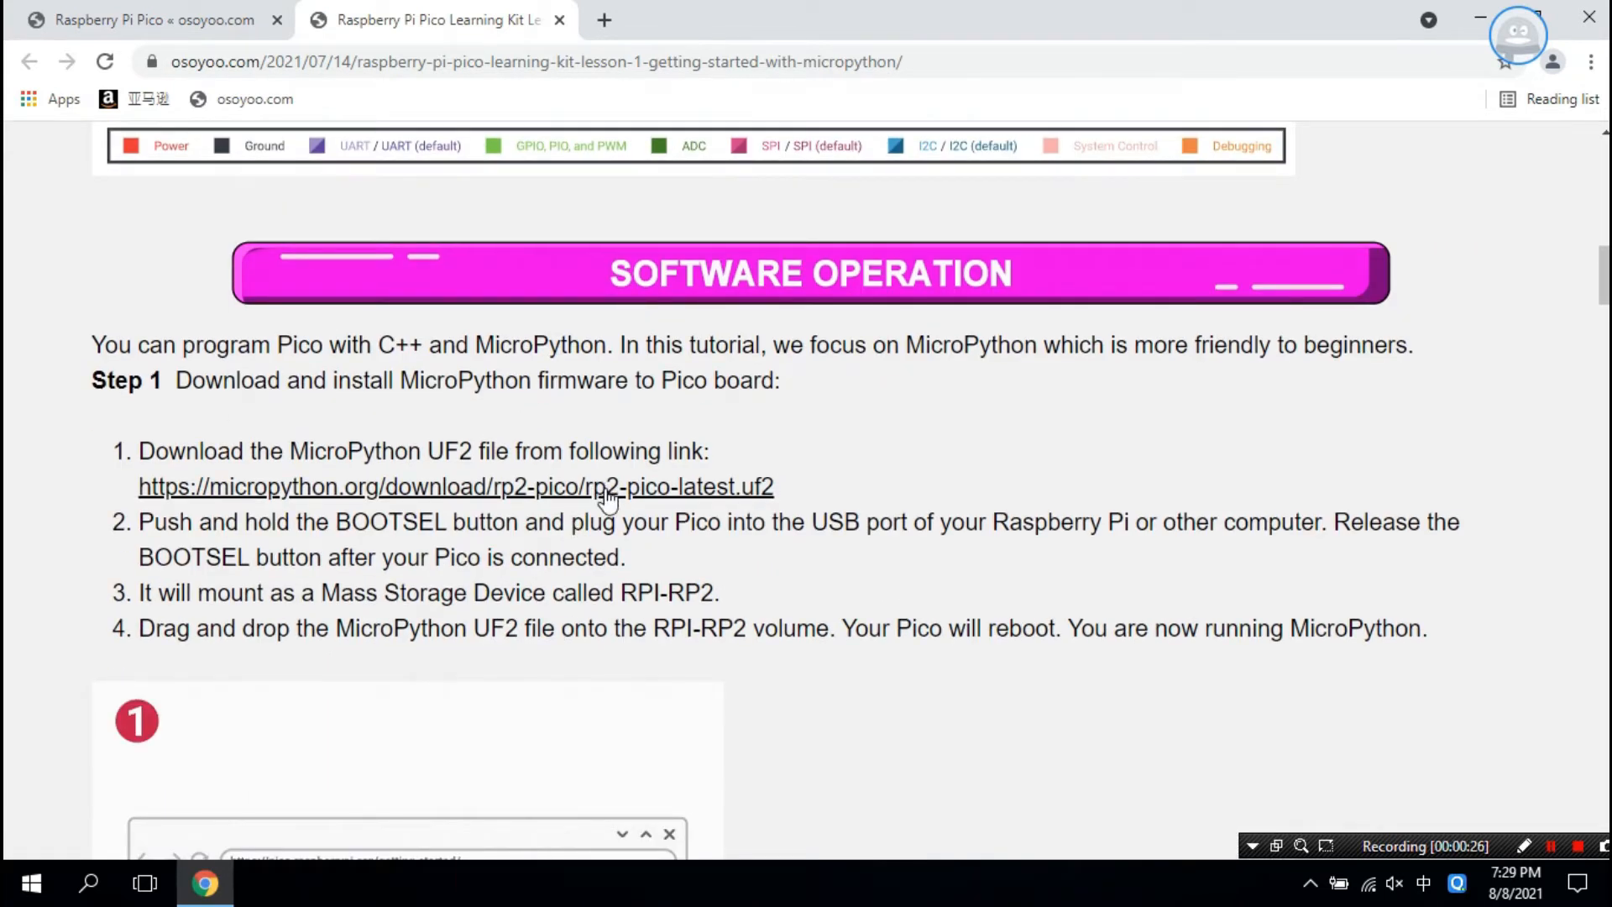
{"action": "left_click", "coordinate": [609, 486]}
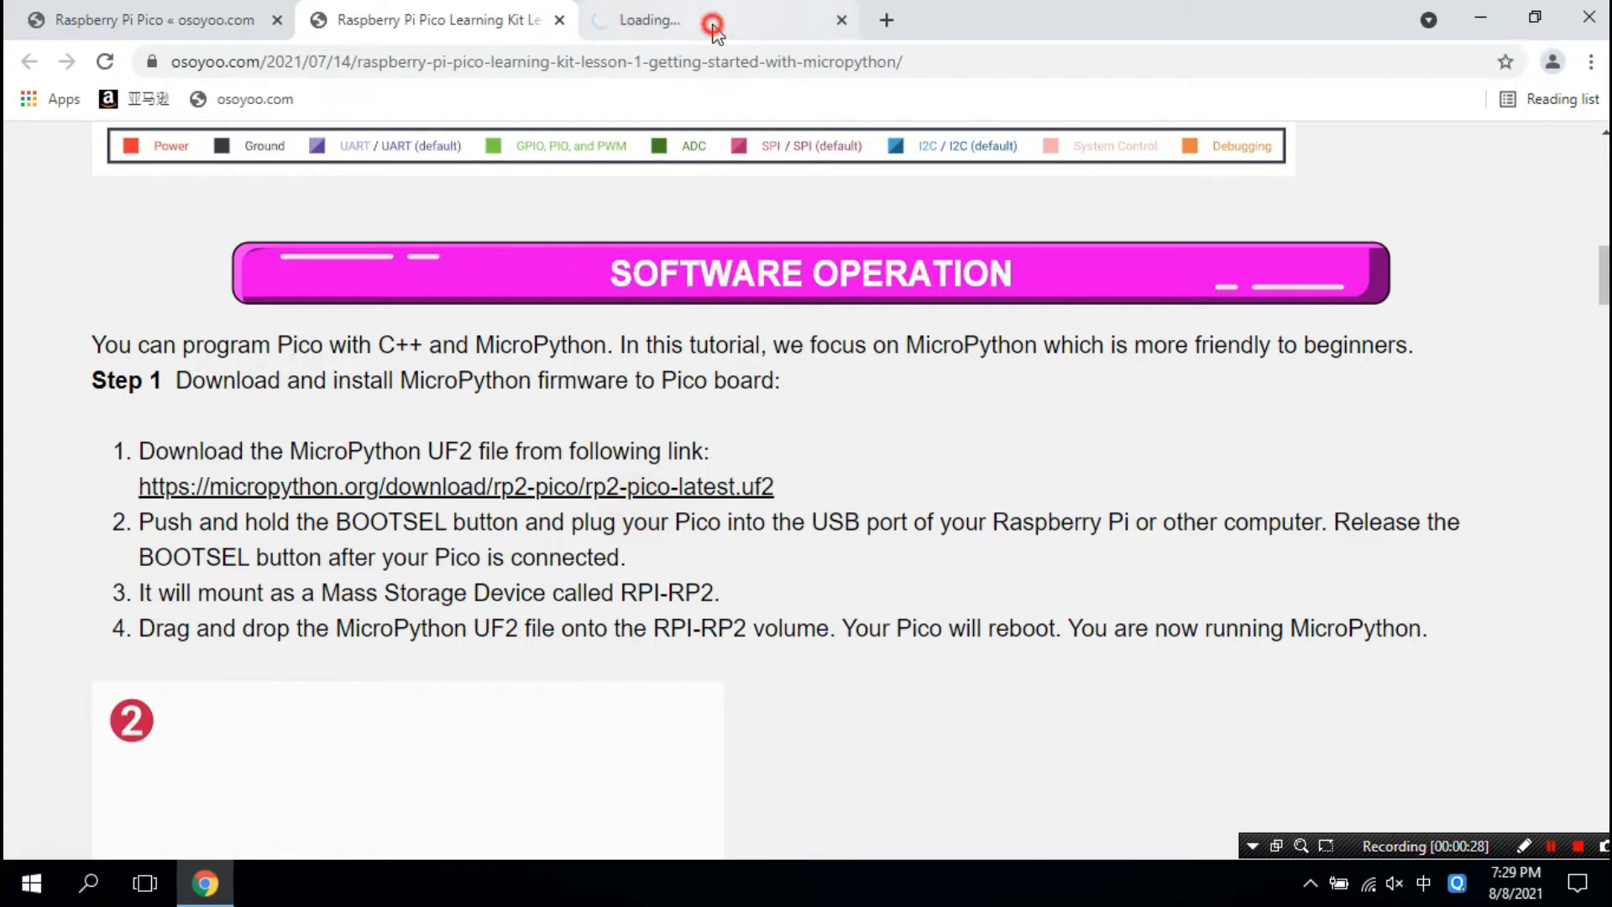
{"action": "left_click", "coordinate": [454, 487]}
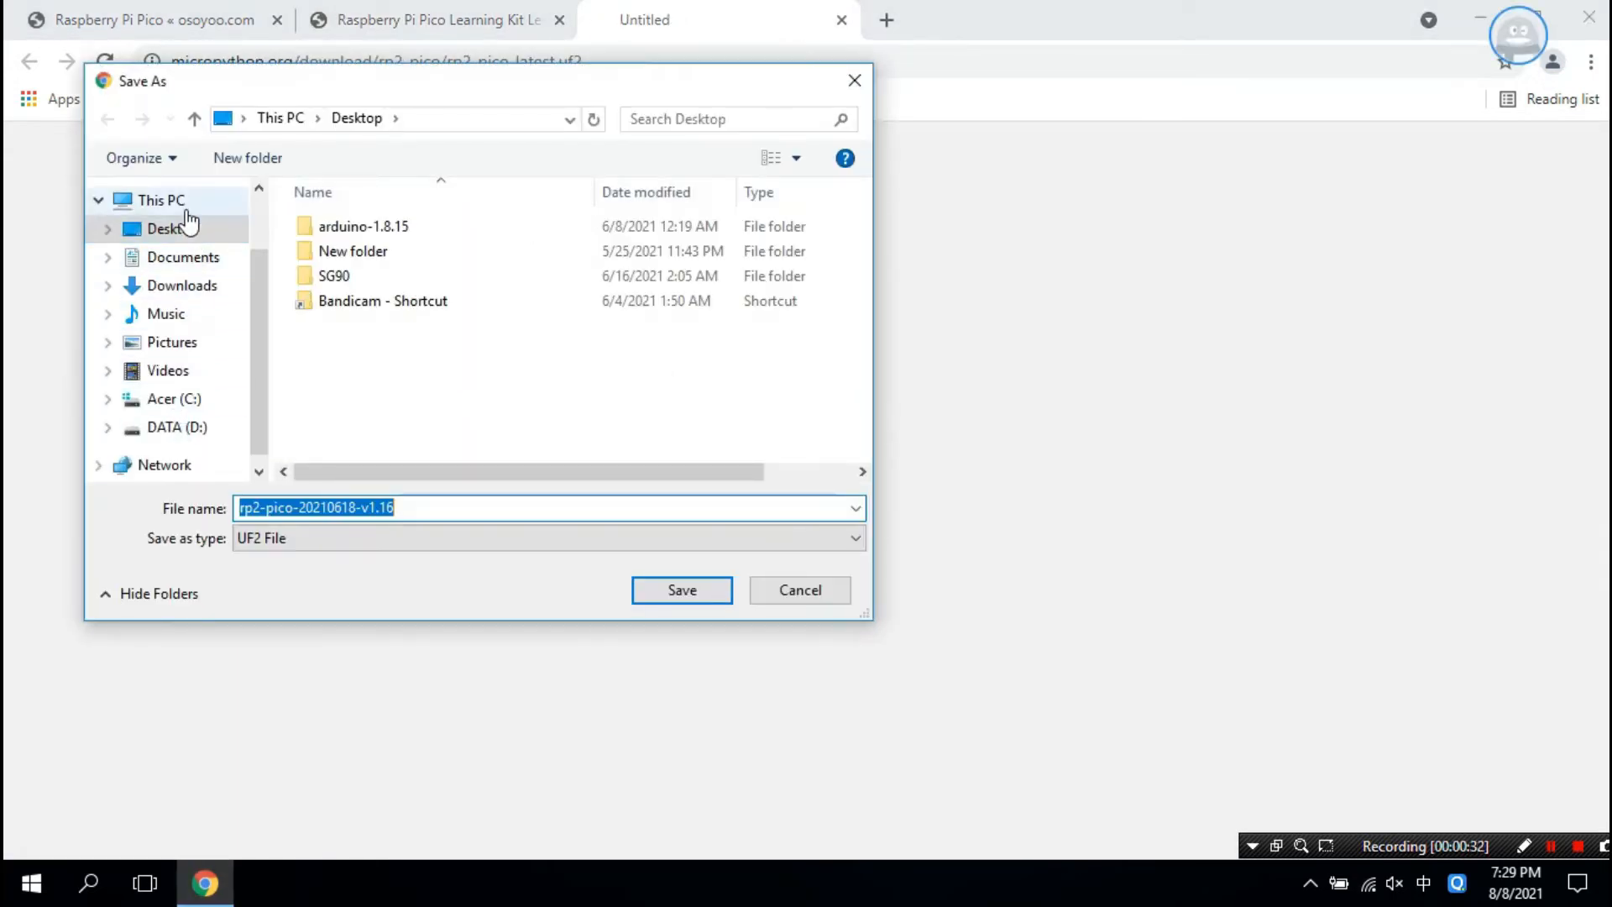
{"action": "left_click", "coordinate": [681, 589]}
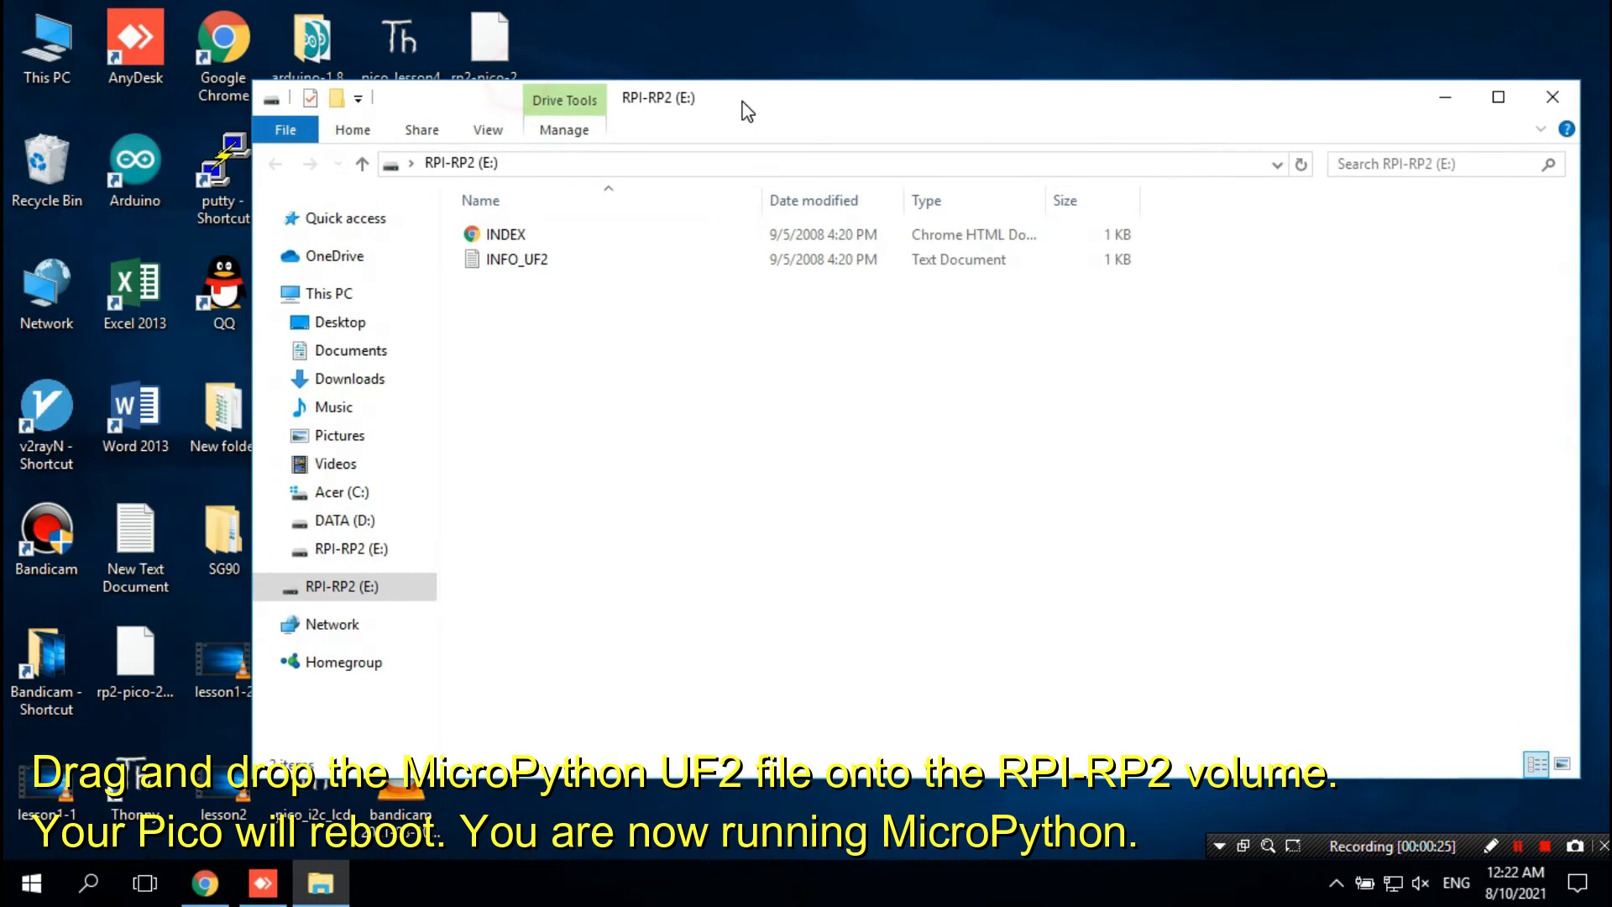
{"action": "mouse_move", "coordinate": [632, 426]}
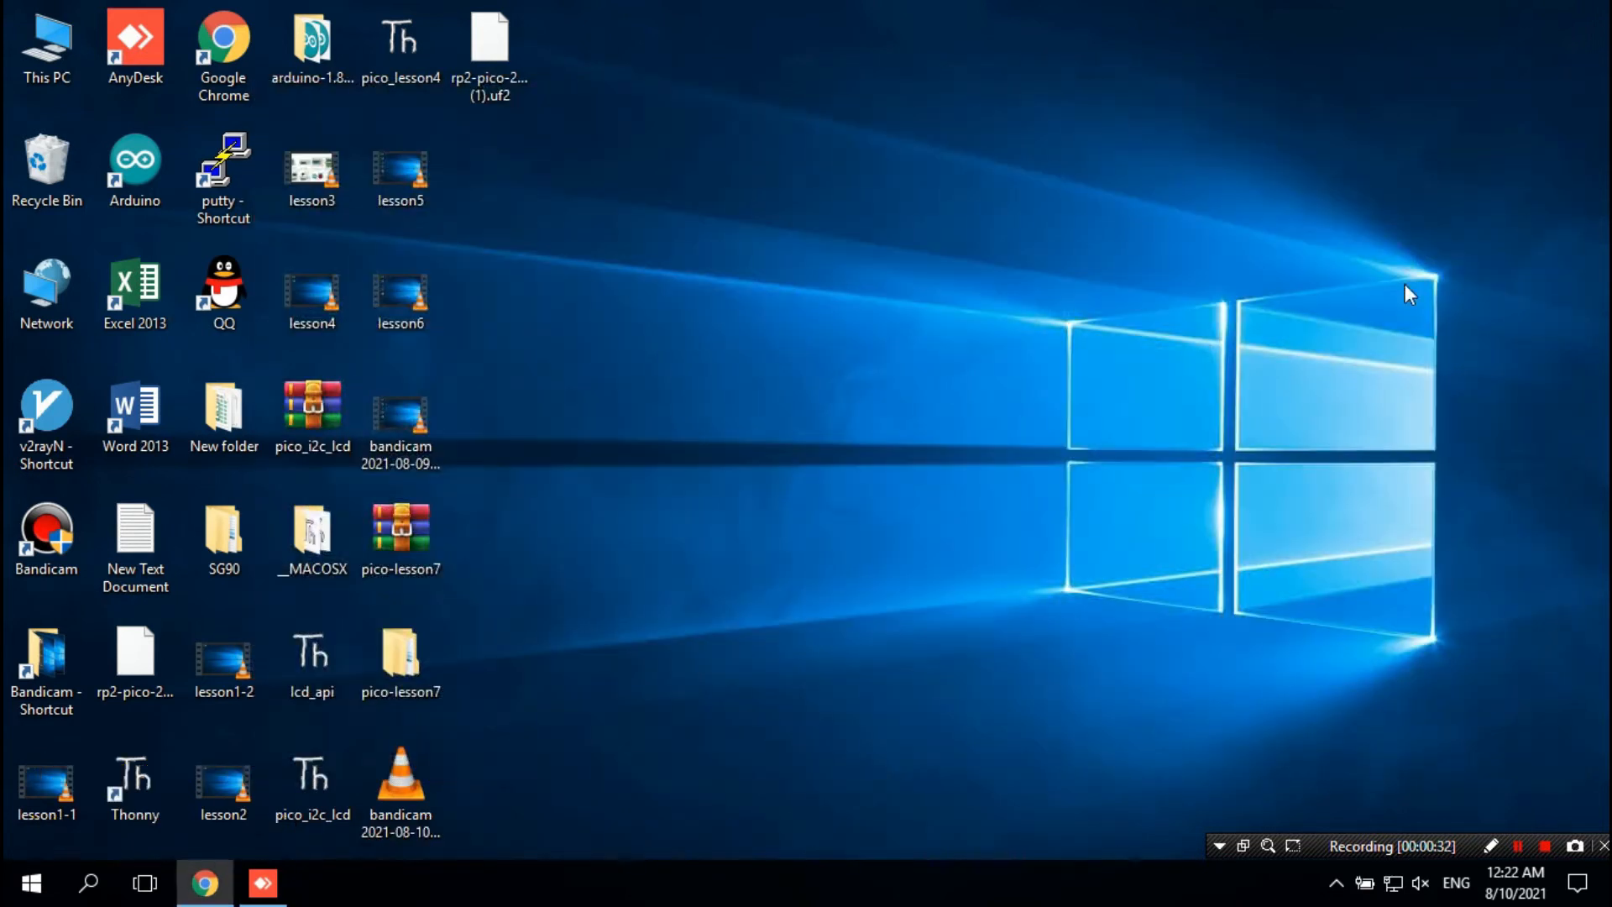
Download the Thonny 3.3.13 Windows installer from thonny.org into D:\软件.
{"action": "left_click", "coordinate": [203, 883]}
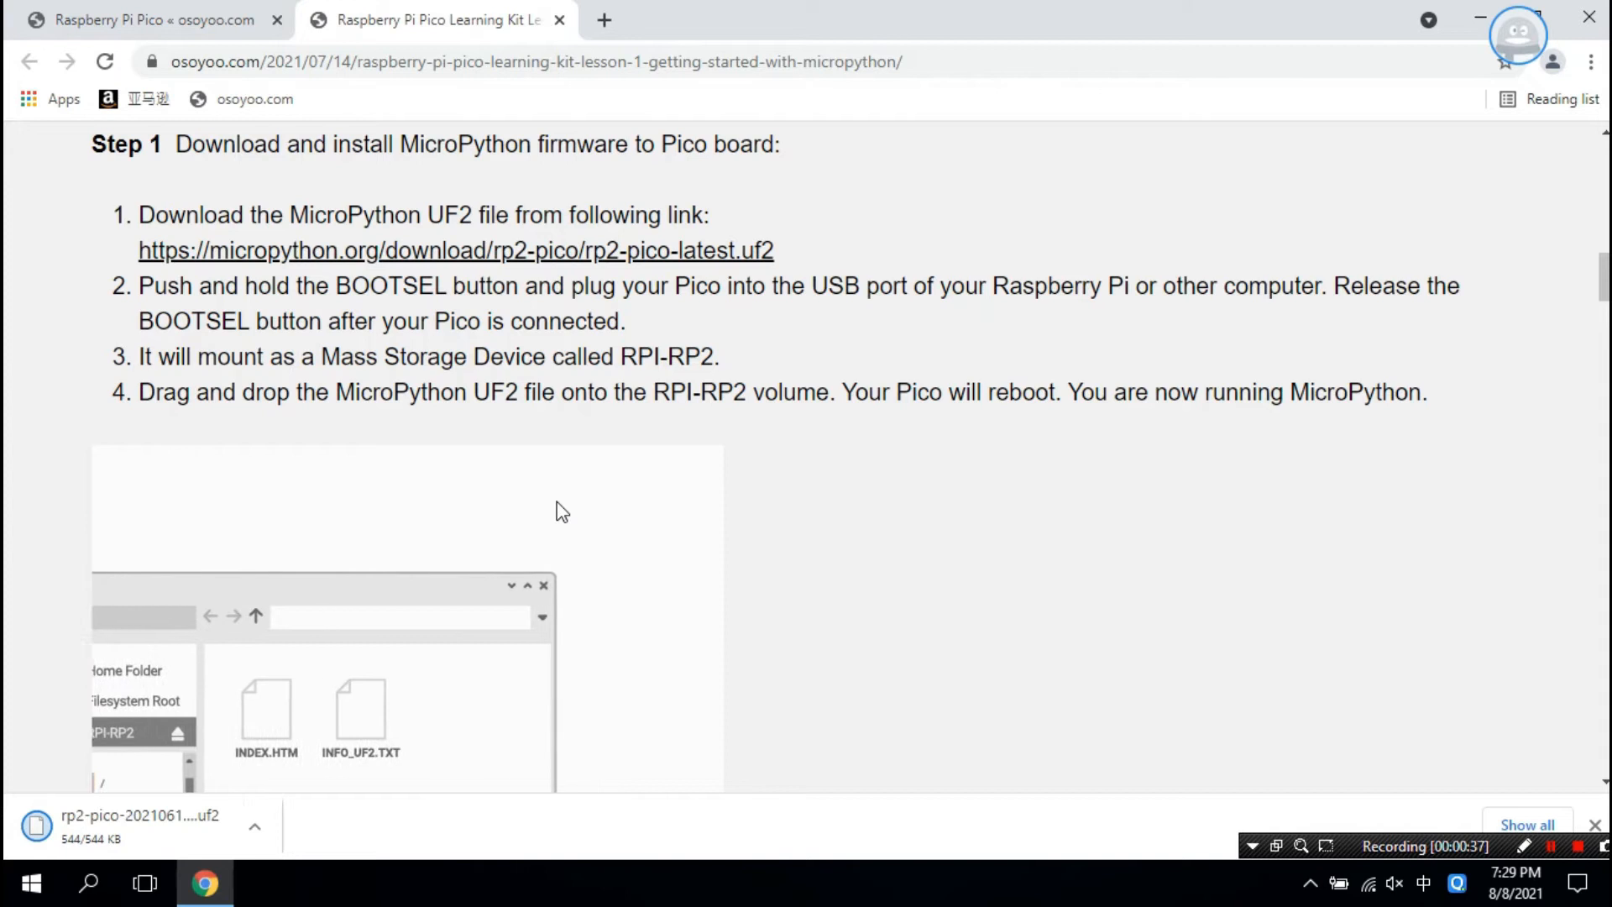
{"action": "scroll", "scroll_direction": "down", "scroll_amount": 3}
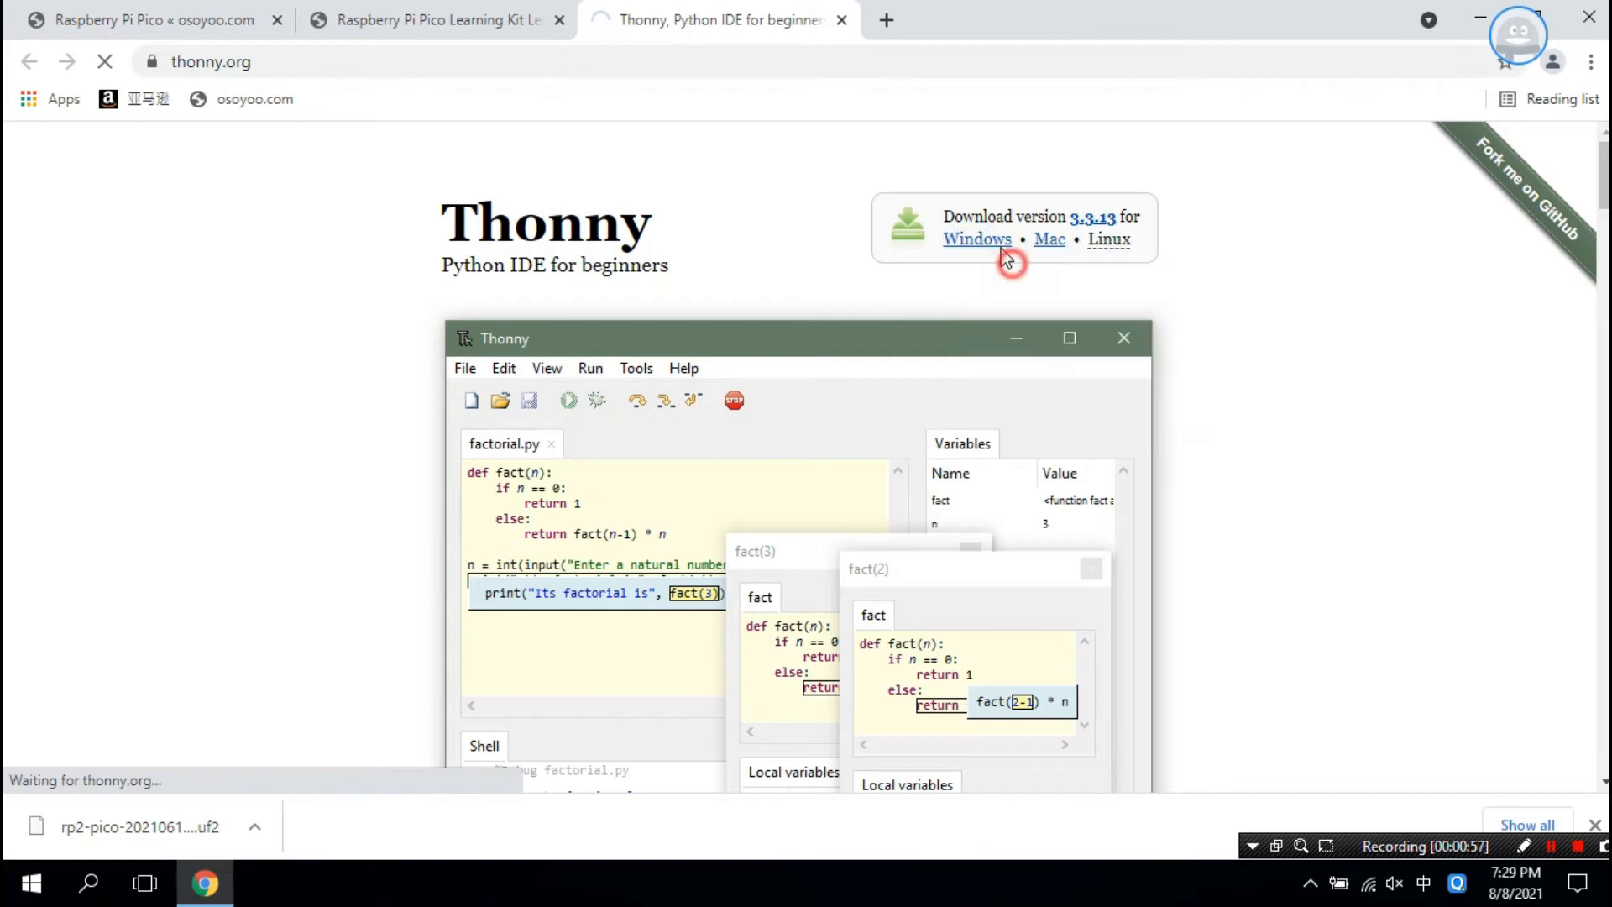
{"action": "left_click", "coordinate": [975, 239]}
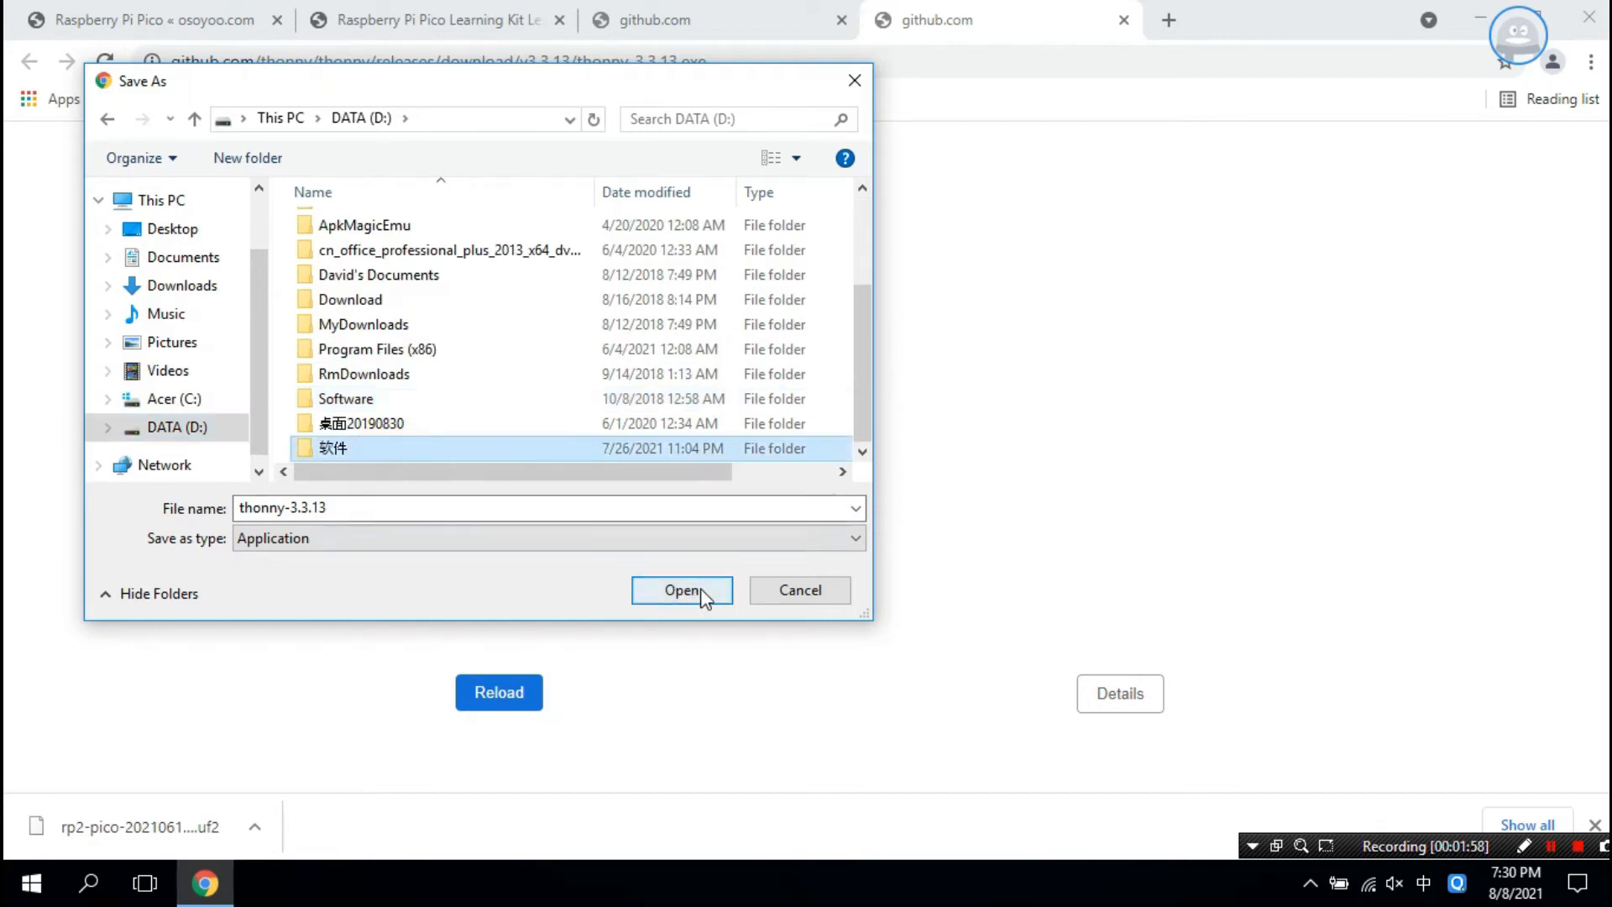
{"action": "left_click", "coordinate": [682, 590]}
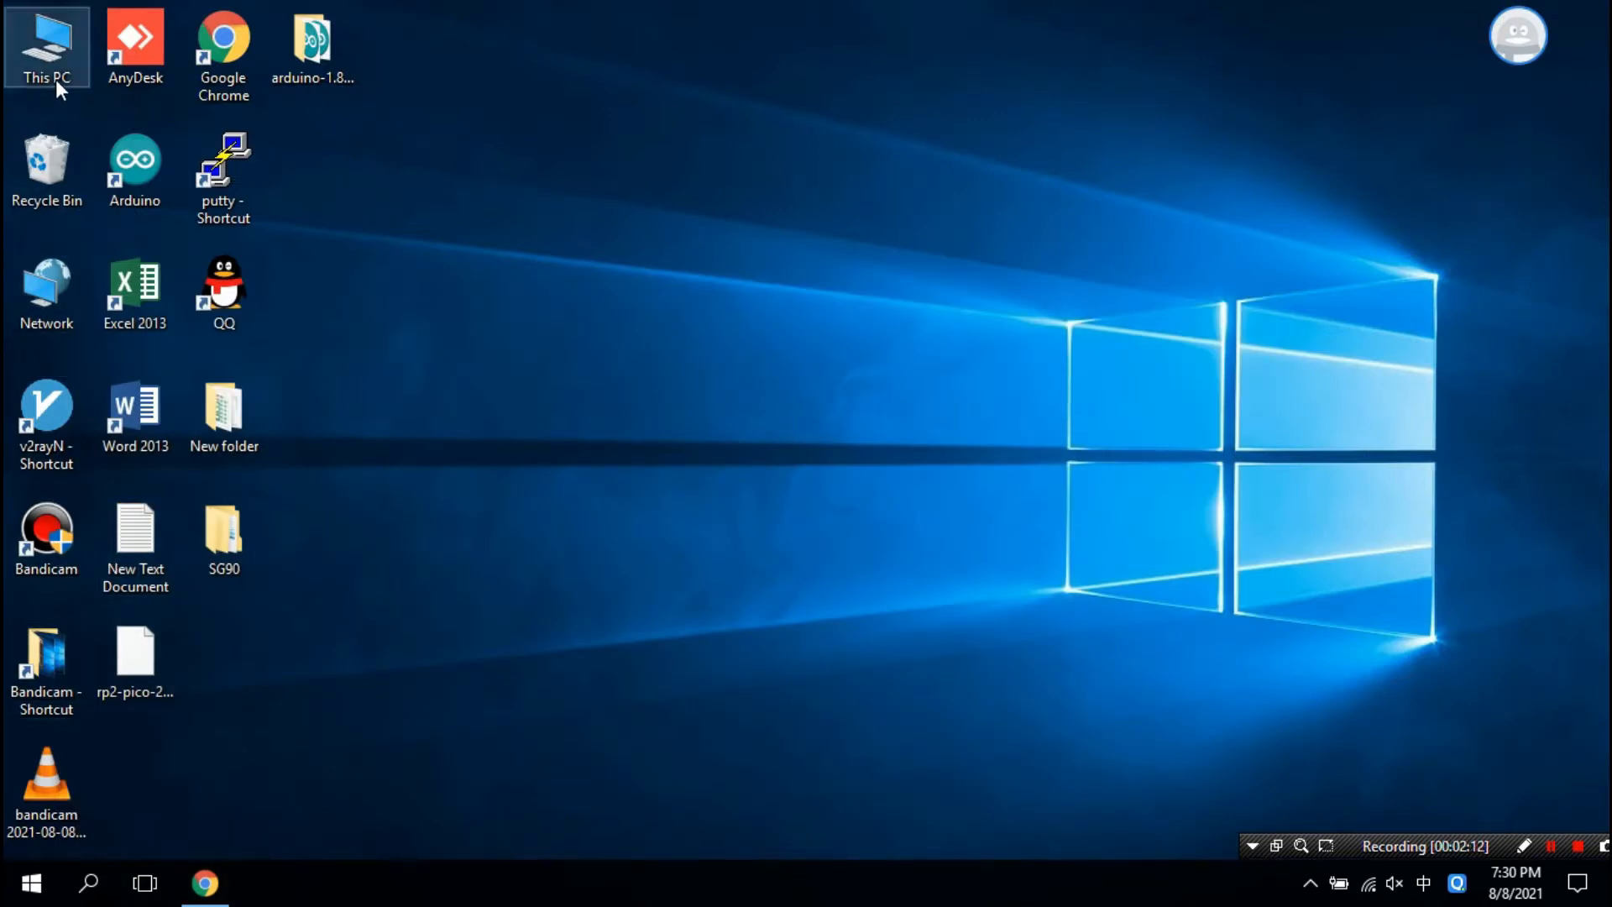
Run thonny-3.3.13 from the 软件 folder on DATA (D:).
{"action": "double_click", "coordinate": [46, 41]}
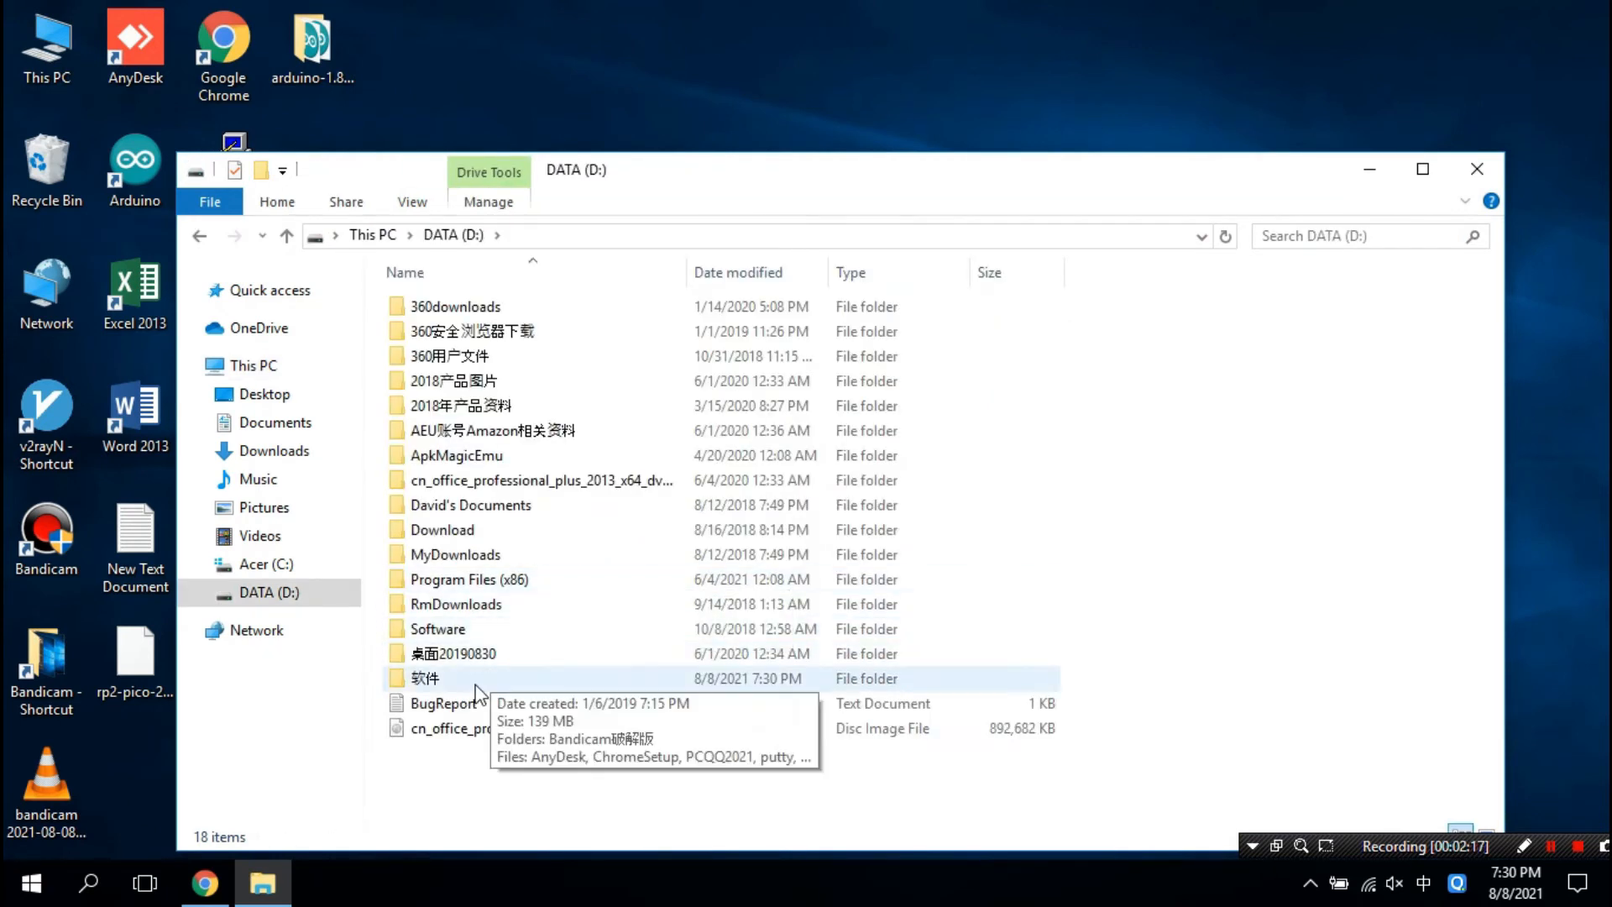
{"action": "double_click", "coordinate": [425, 677]}
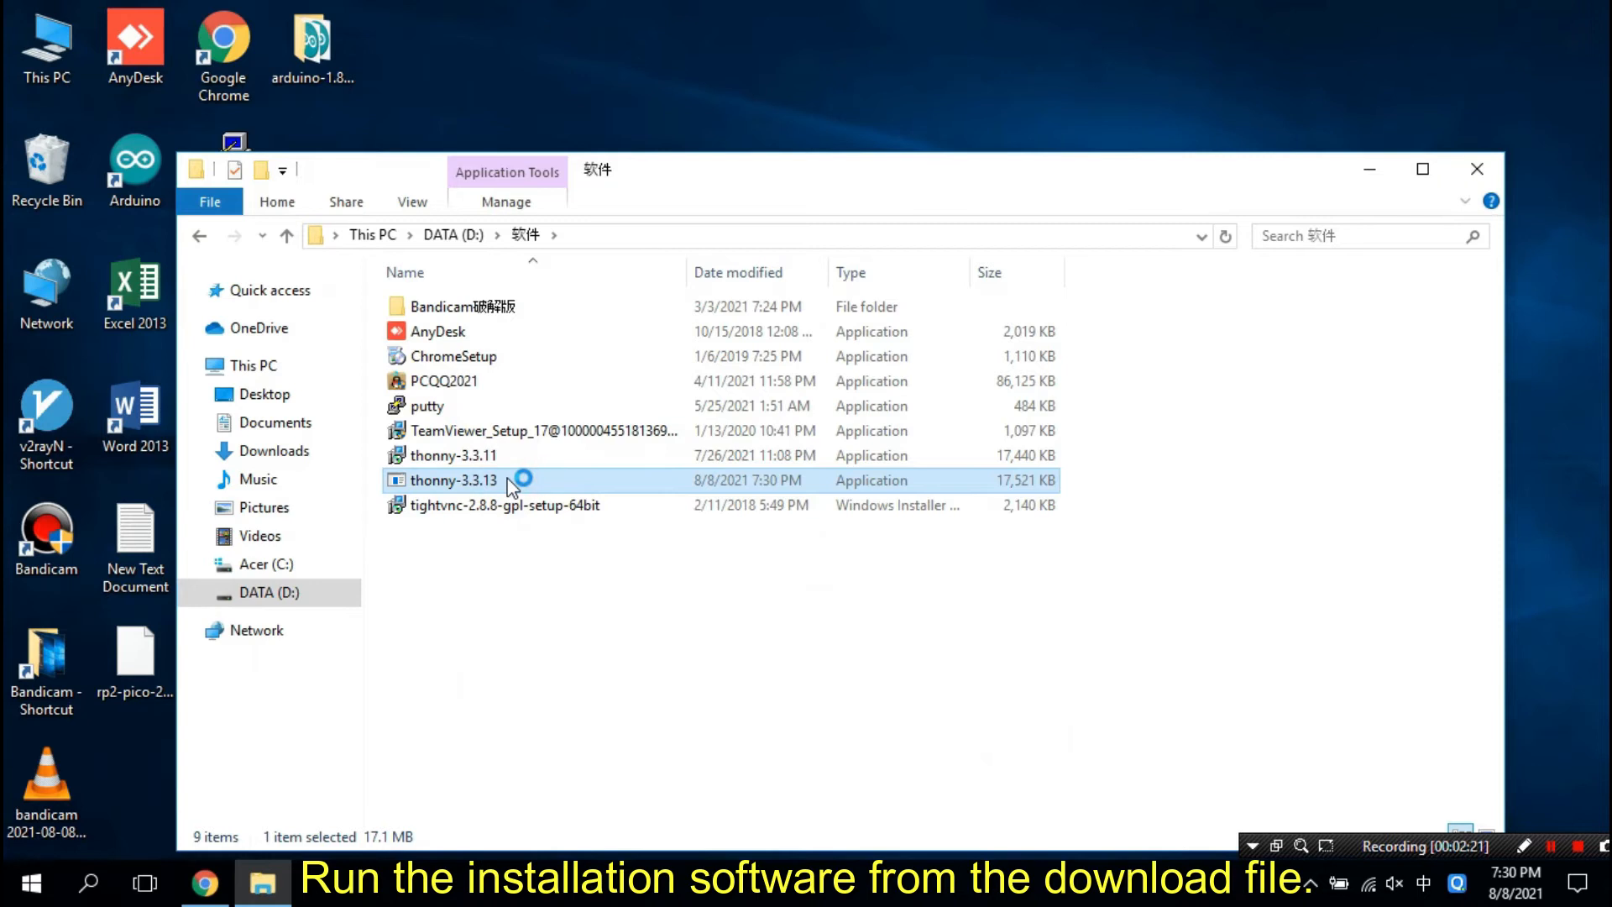
{"action": "double_click", "coordinate": [453, 480]}
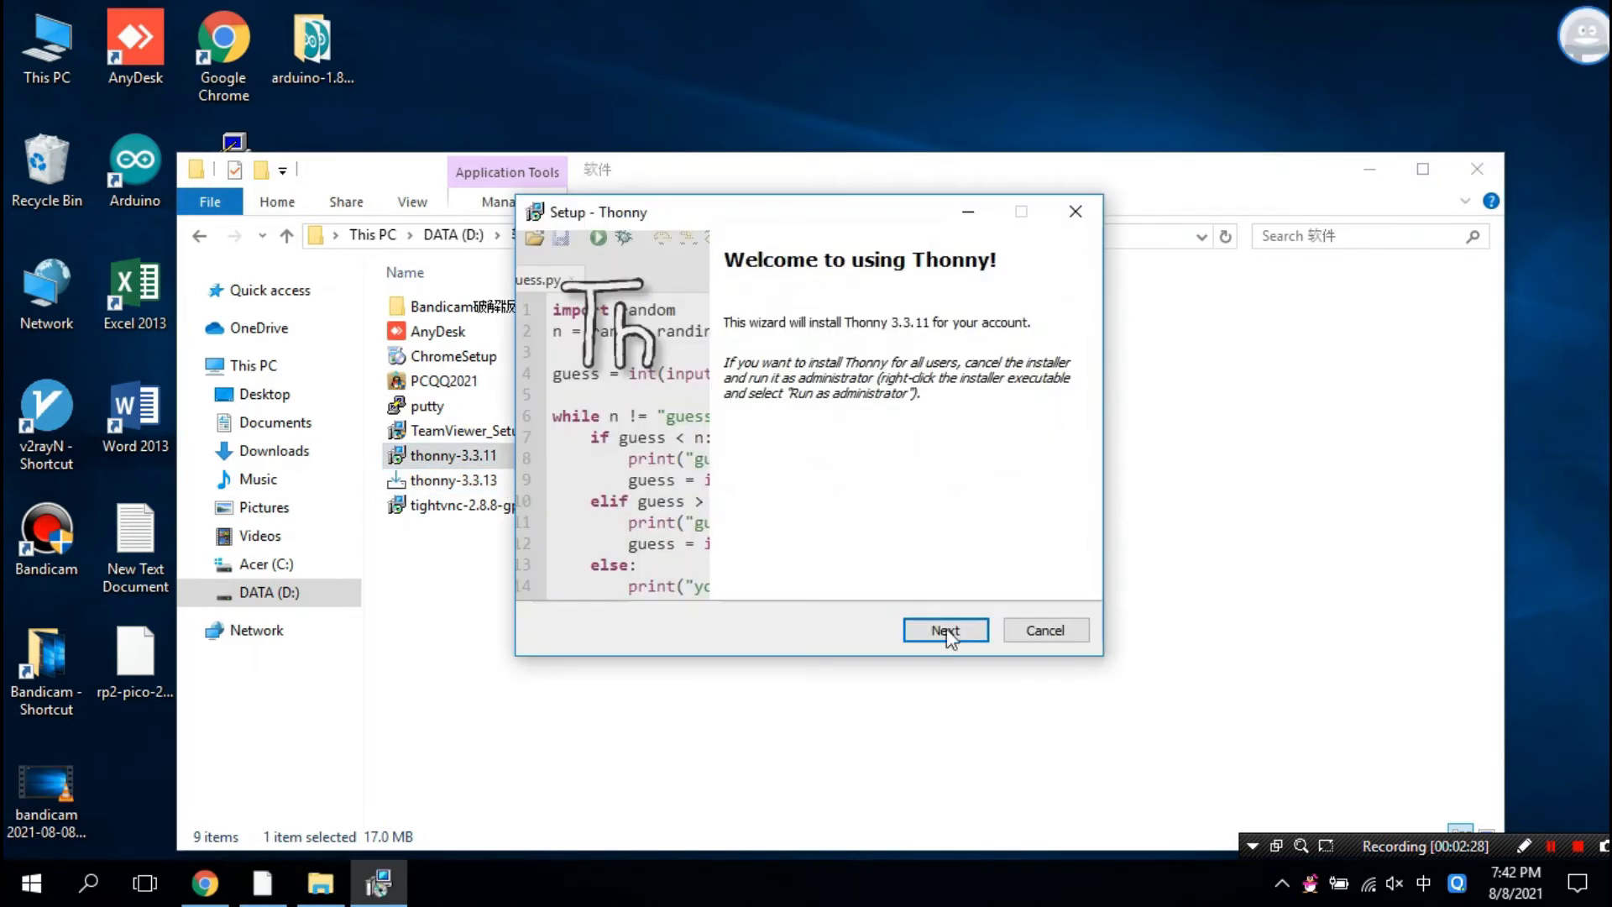
Click through the Thonny setup wizard pages and finish the installation.
{"action": "left_click", "coordinate": [944, 629]}
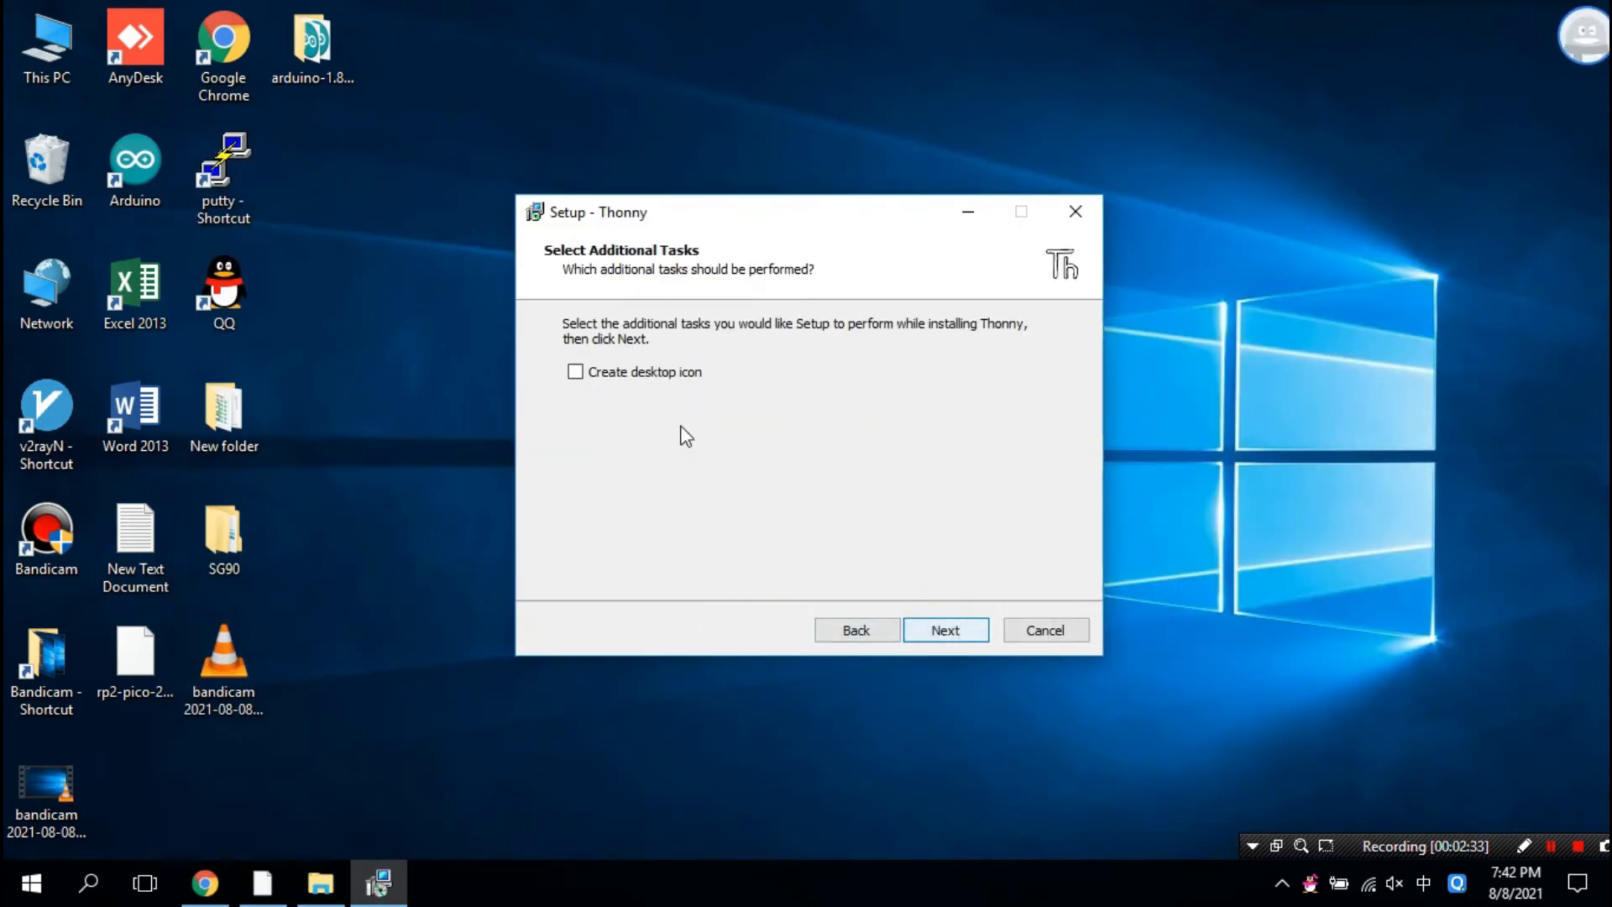
{"action": "left_click", "coordinate": [944, 629]}
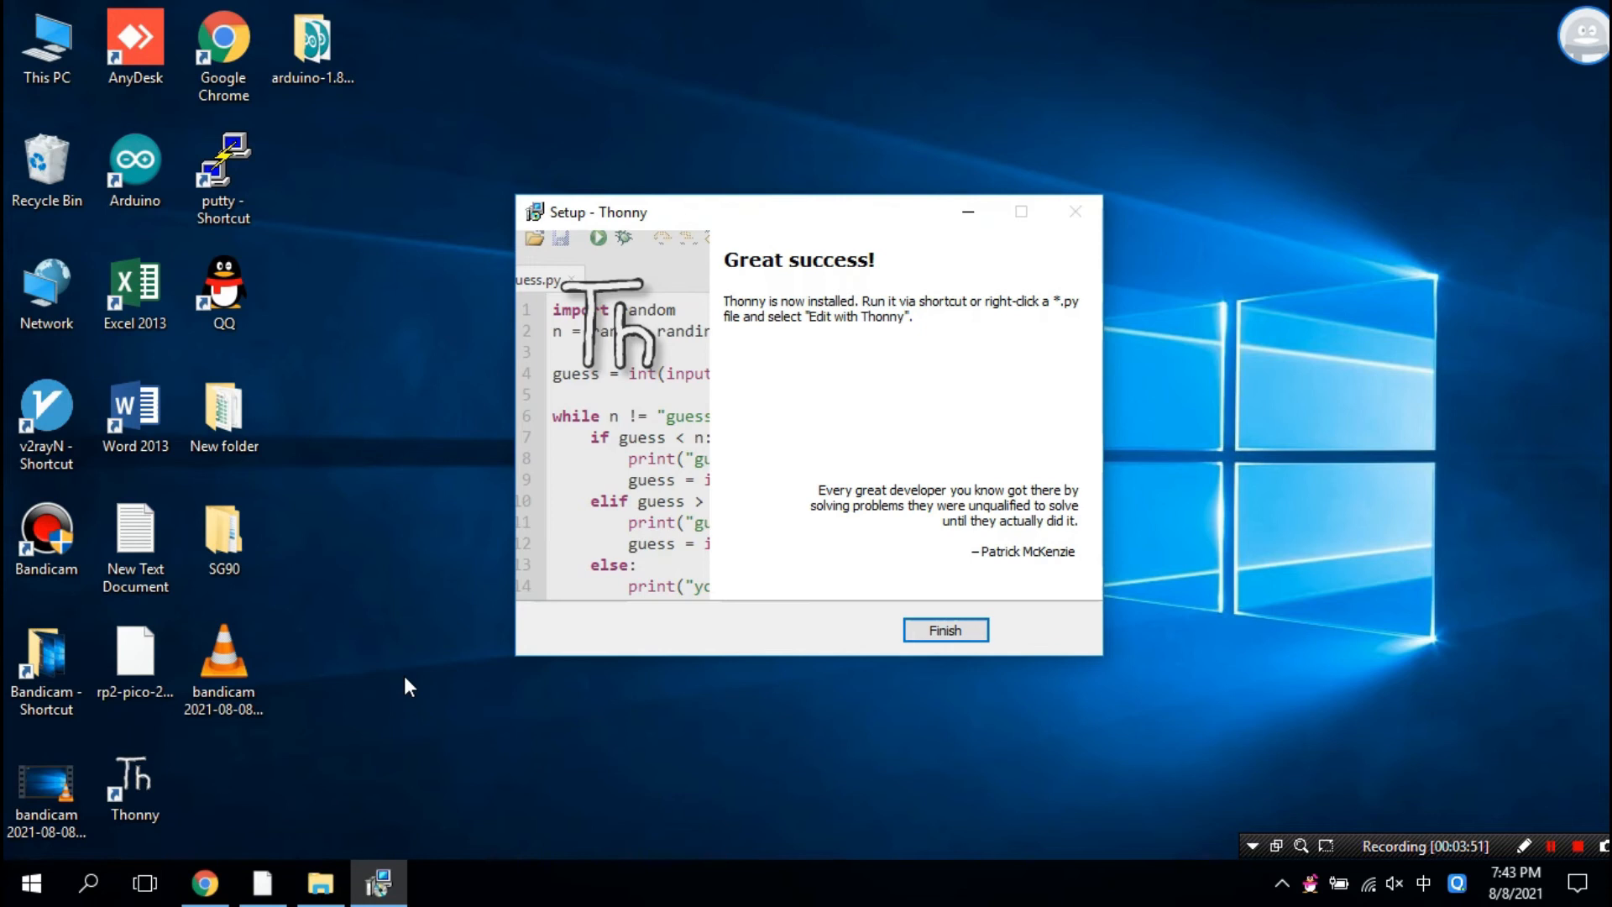
{"action": "left_click", "coordinate": [943, 630]}
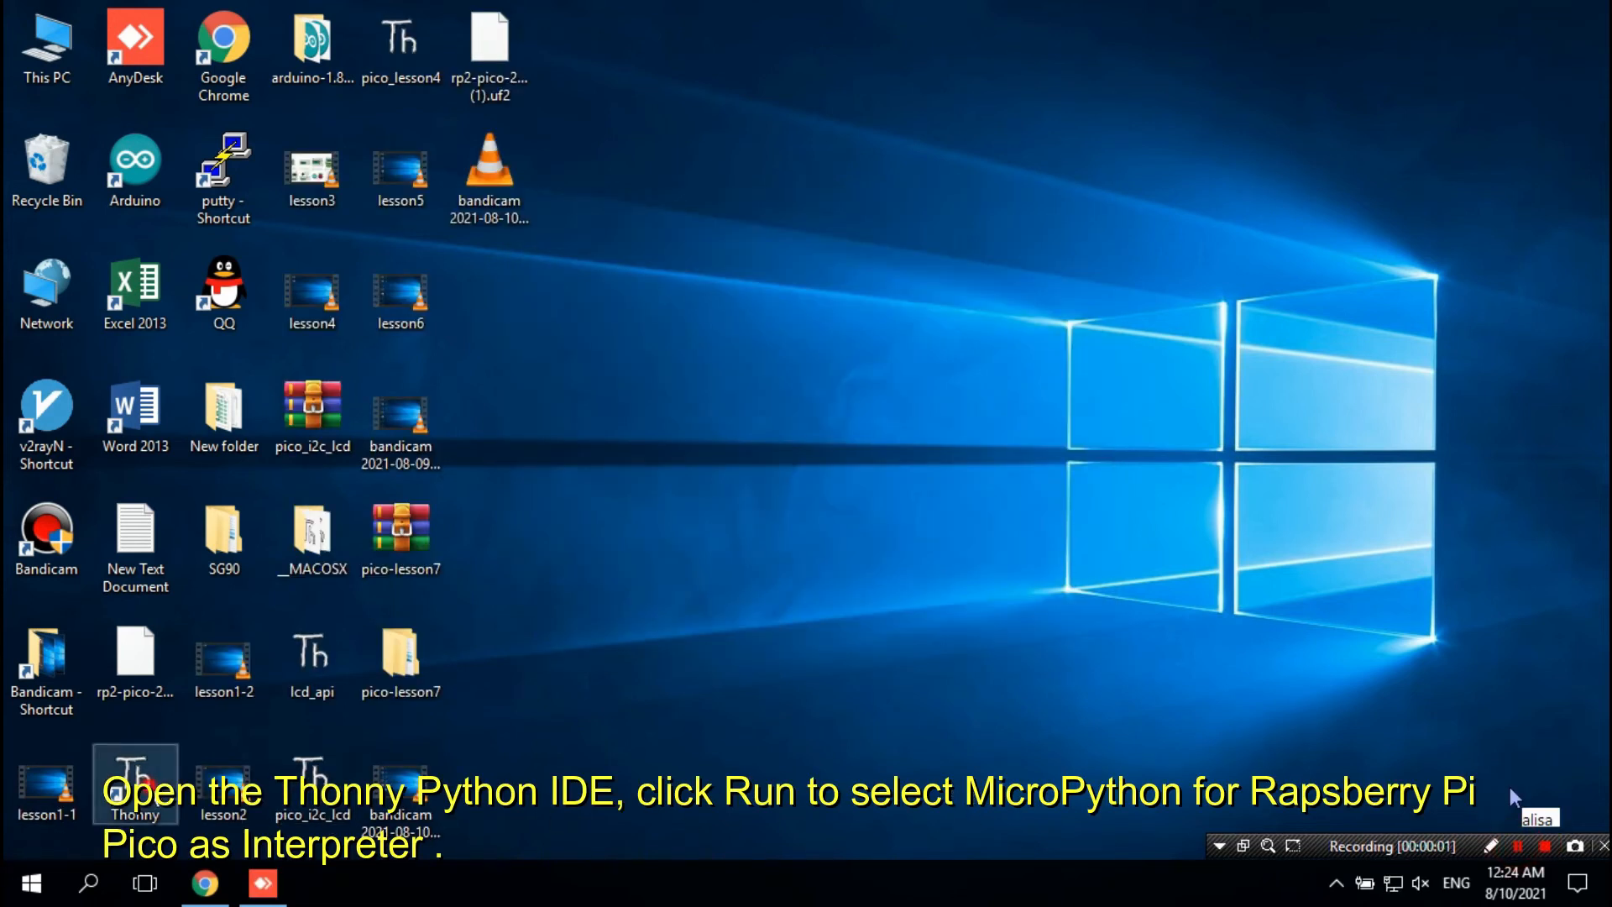
Launch Thonny with the MicroPython (Raspberry Pi Pico) interpreter, paste the LED code, and start saving.
{"action": "double_click", "coordinate": [135, 783]}
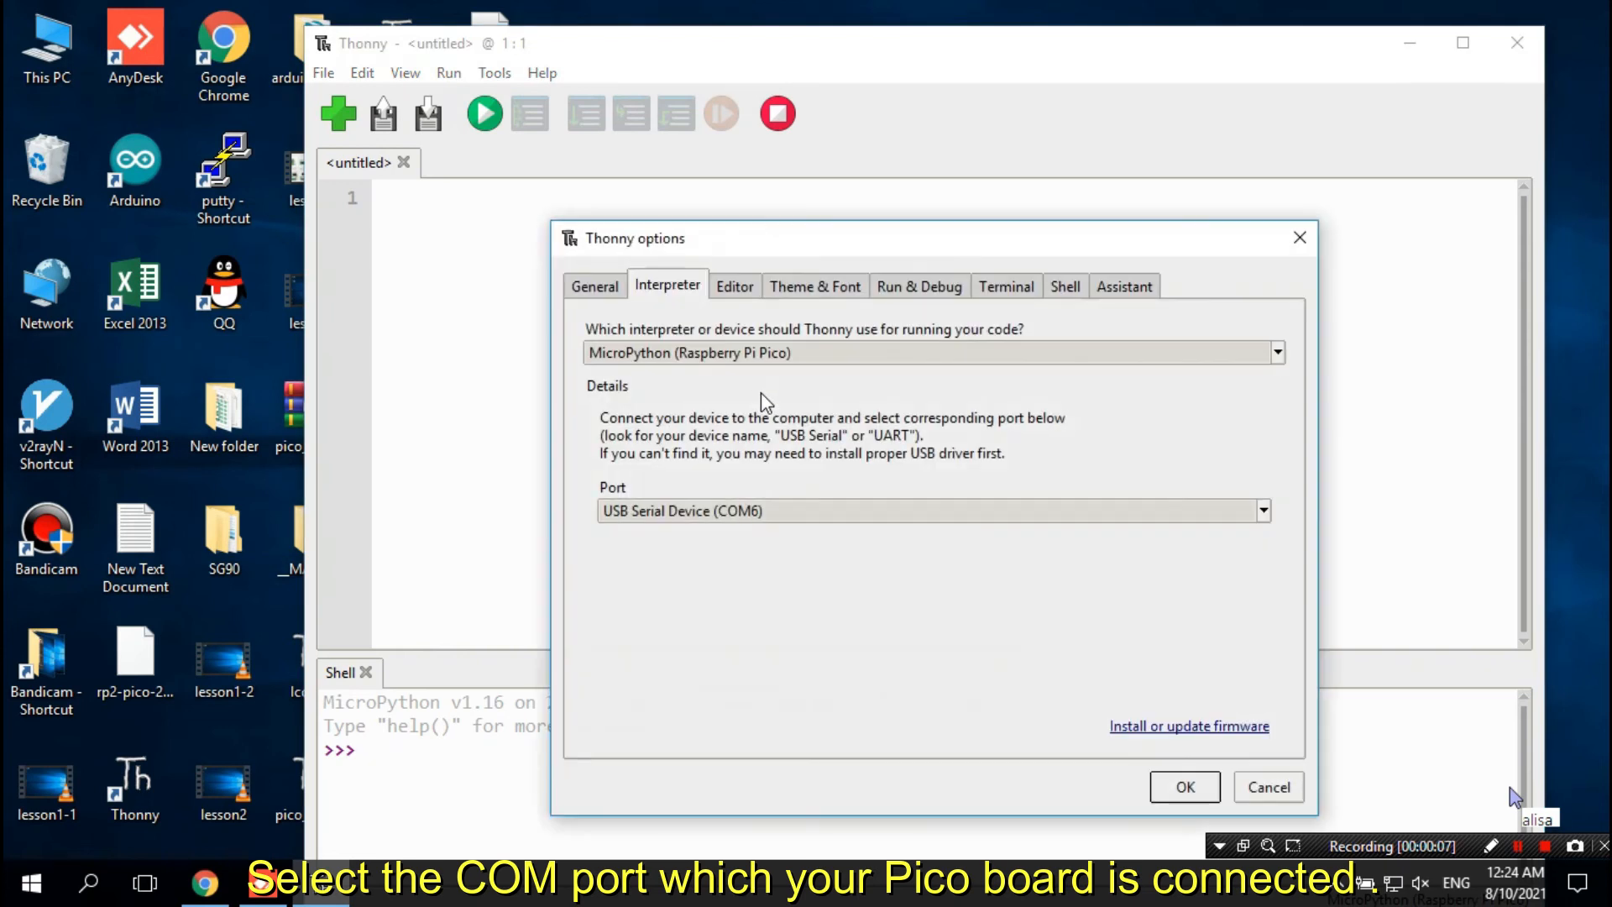
{"action": "left_click", "coordinate": [1278, 352]}
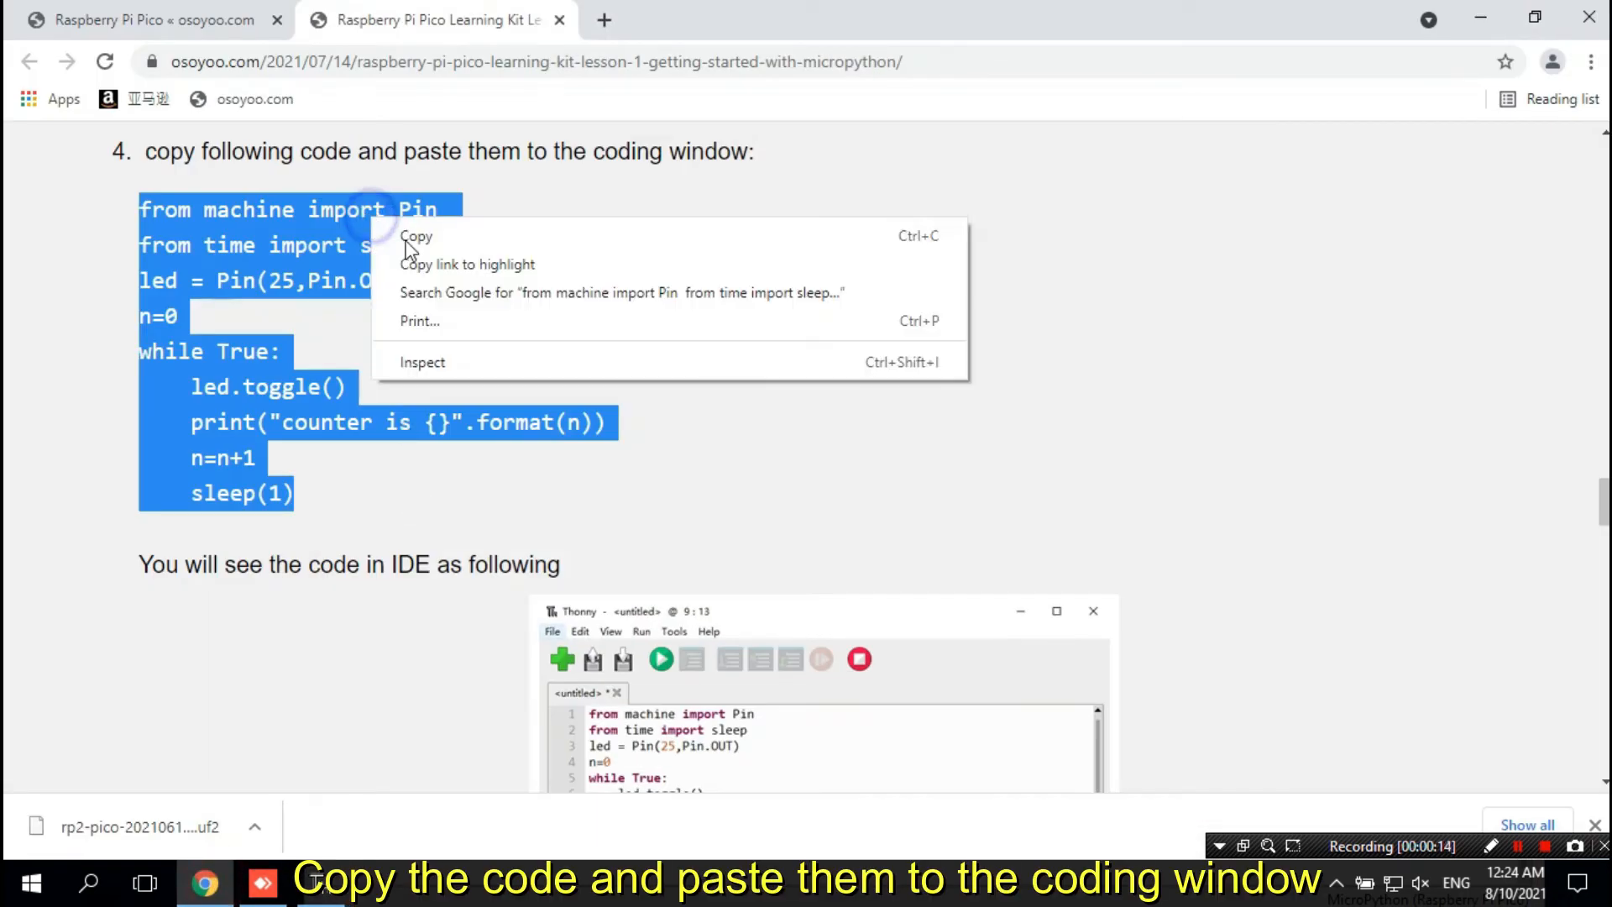
{"action": "left_click", "coordinate": [416, 237]}
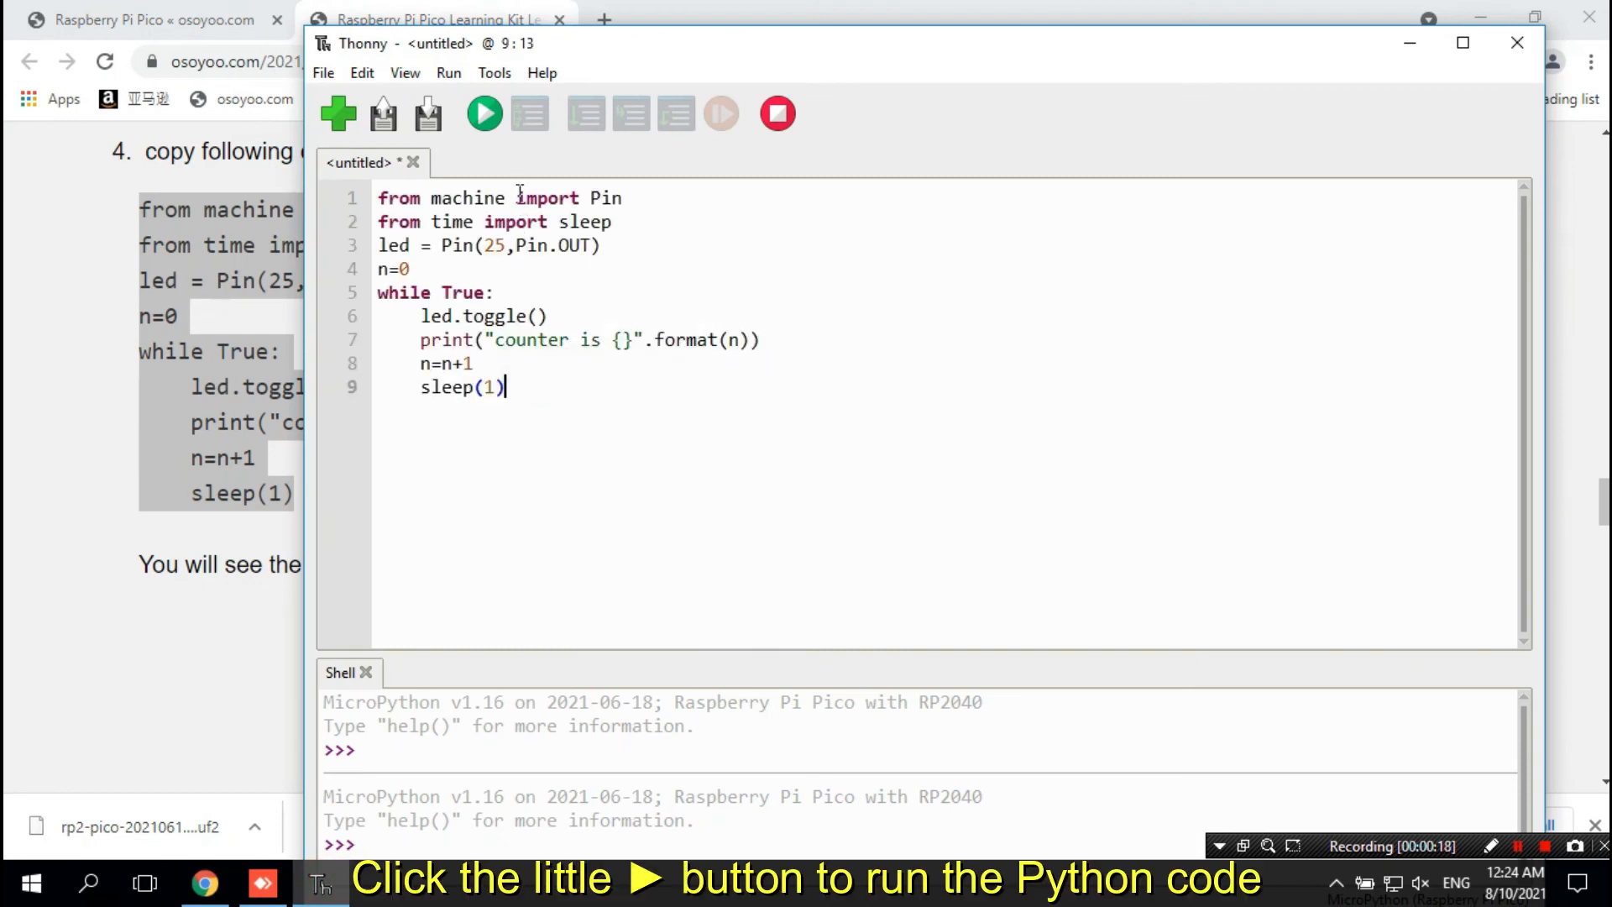
{"action": "left_click", "coordinate": [482, 113]}
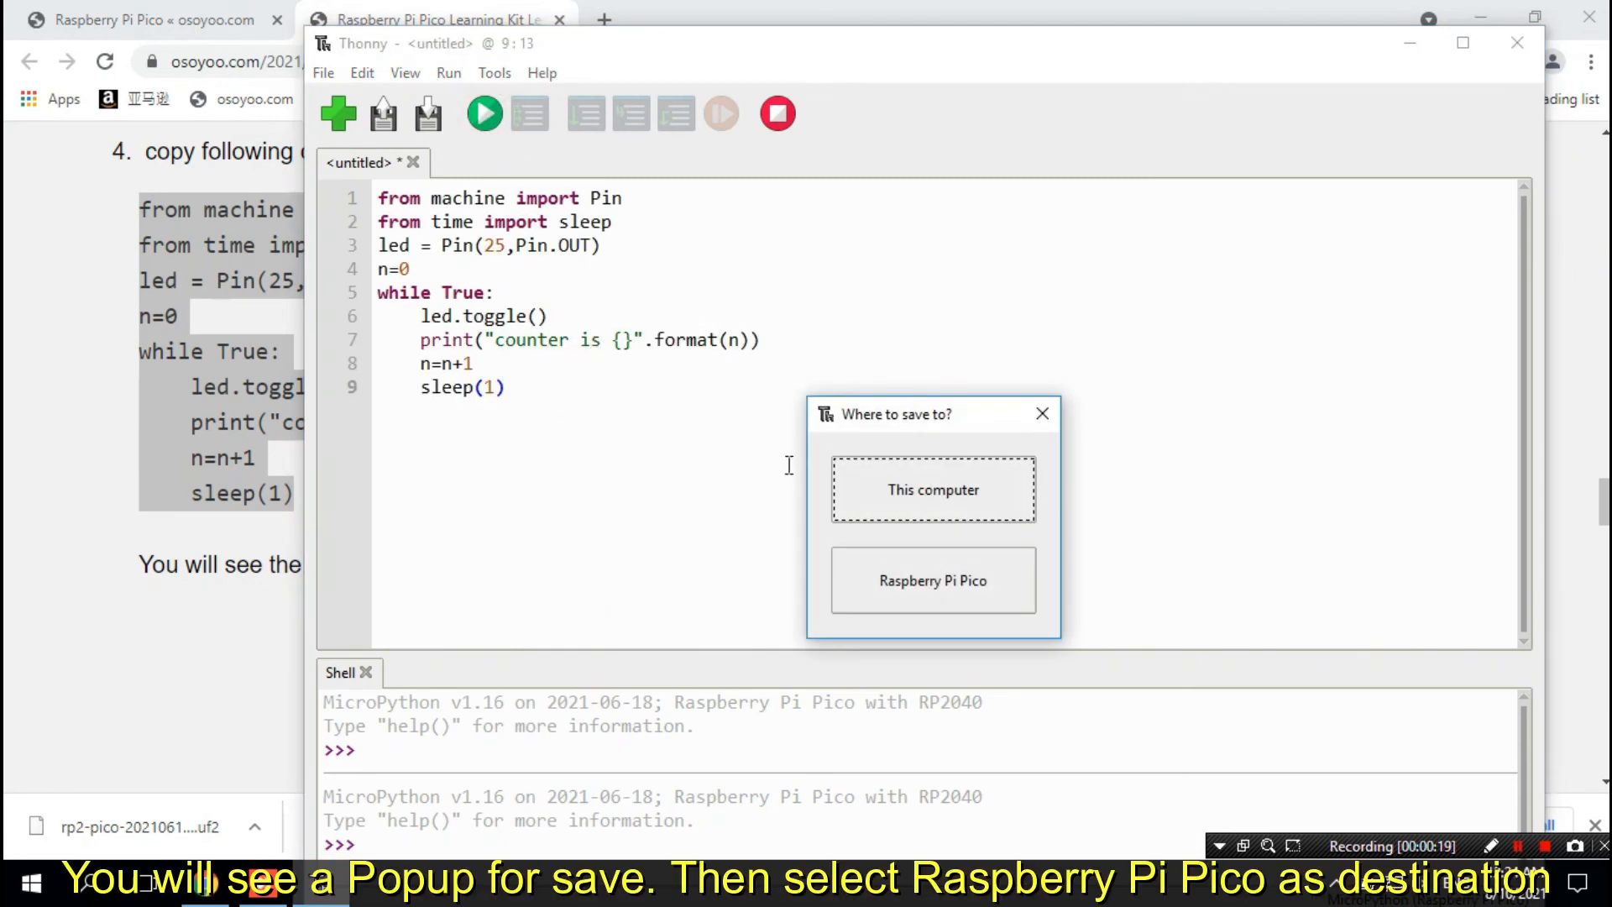
Save the script on the Raspberry Pi Pico as pico_lesson1.py and run it.
{"action": "left_click", "coordinate": [931, 581]}
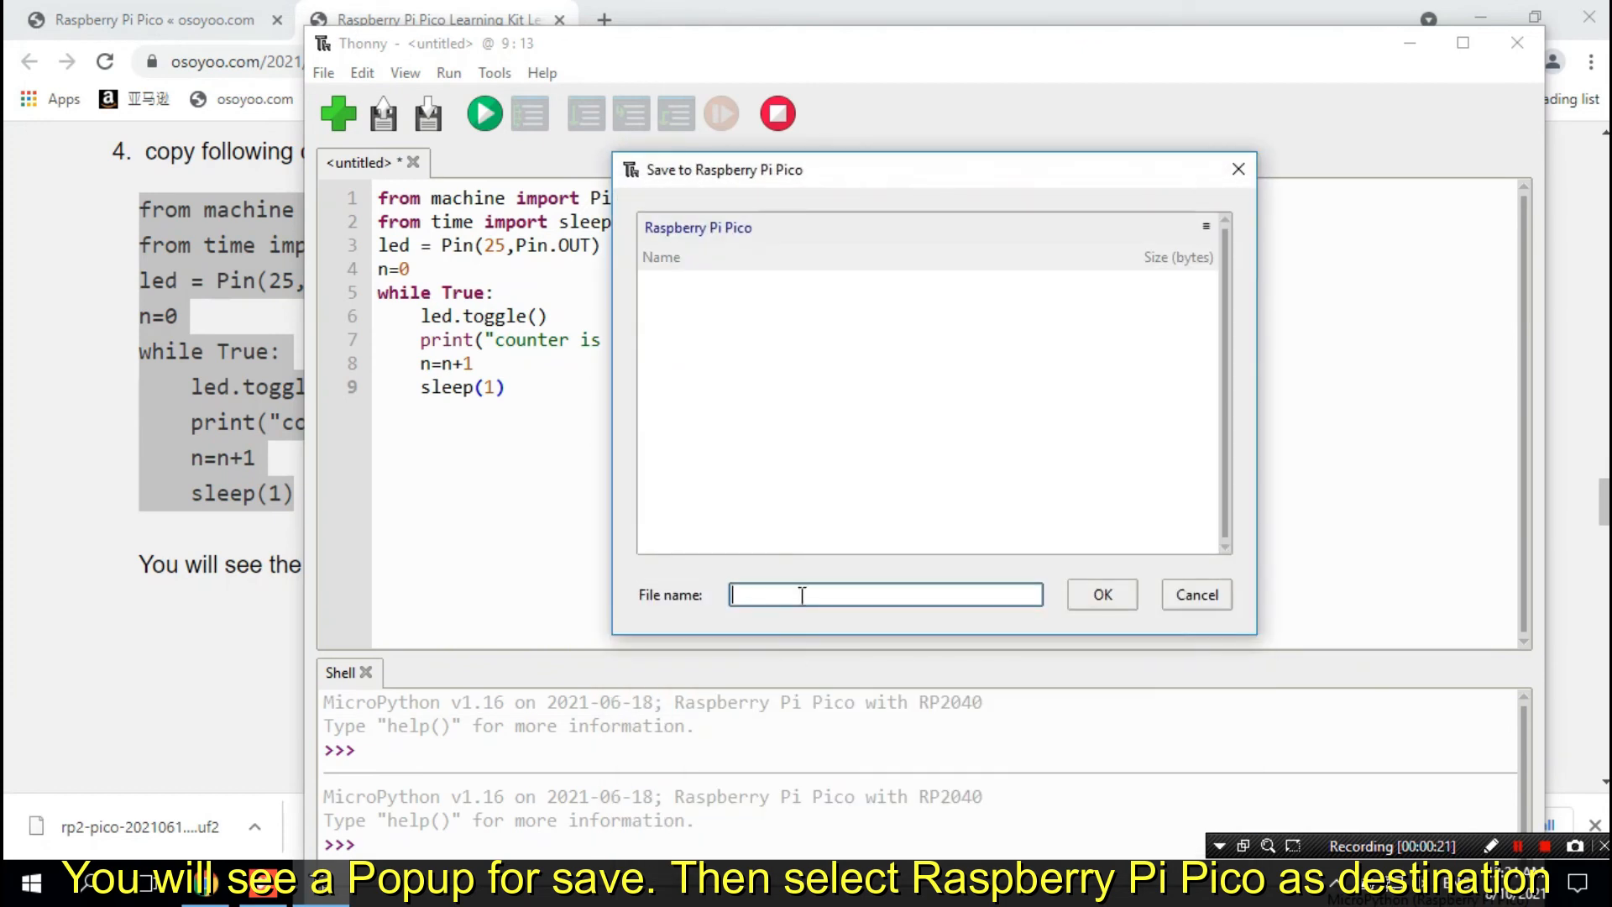
{"action": "type", "text": "pico"}
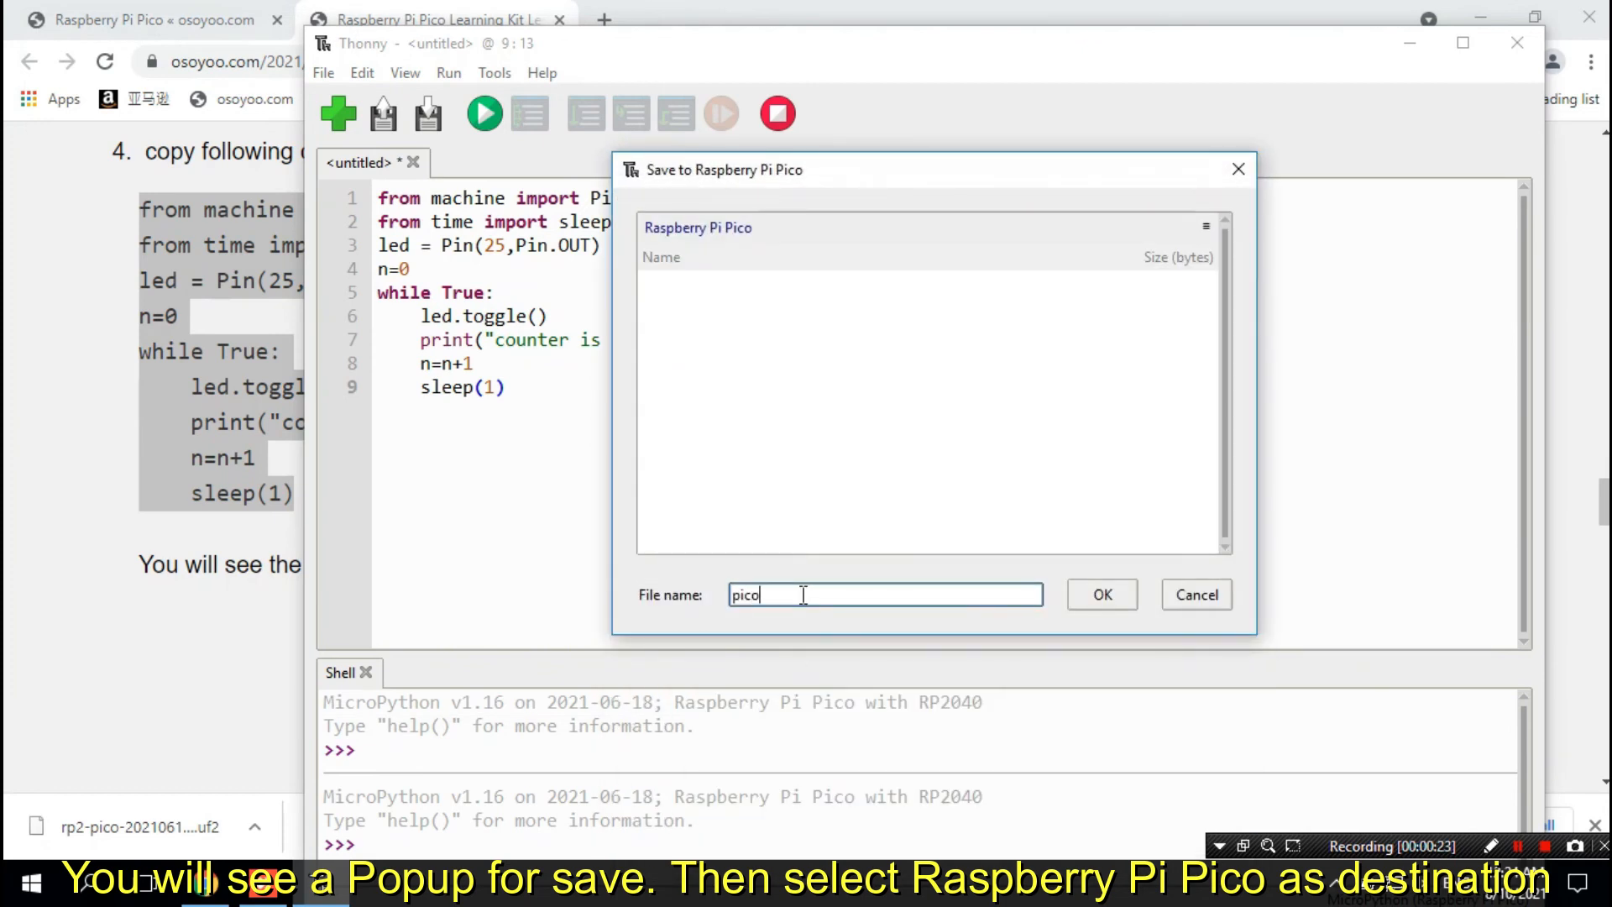
{"action": "type", "text": "_lesso"}
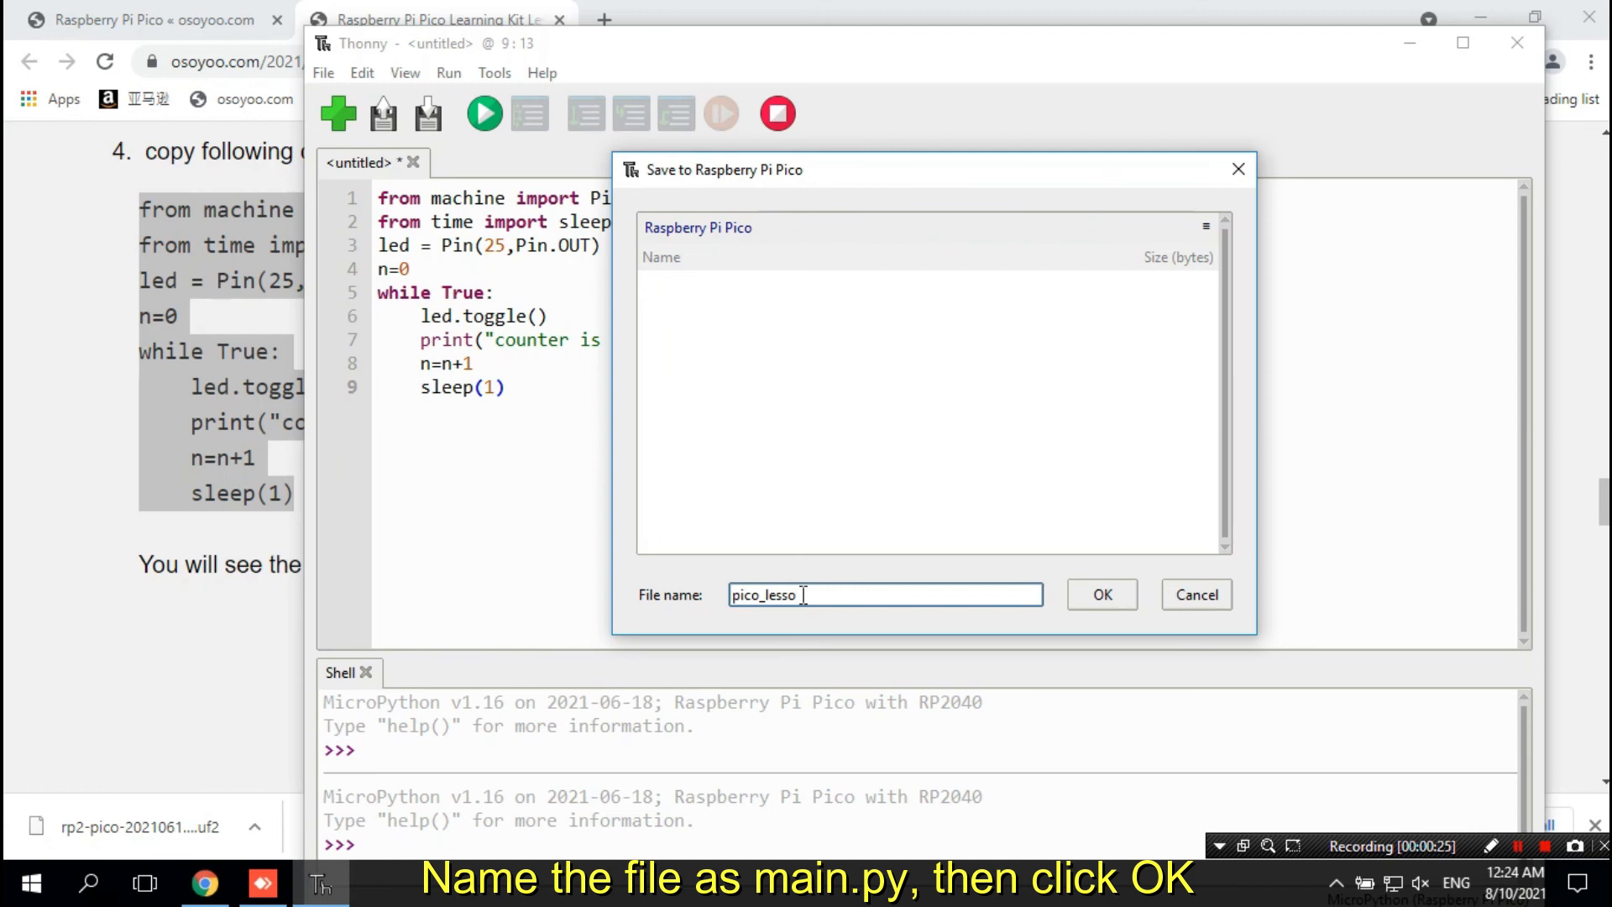
{"action": "type", "text": "n1.py"}
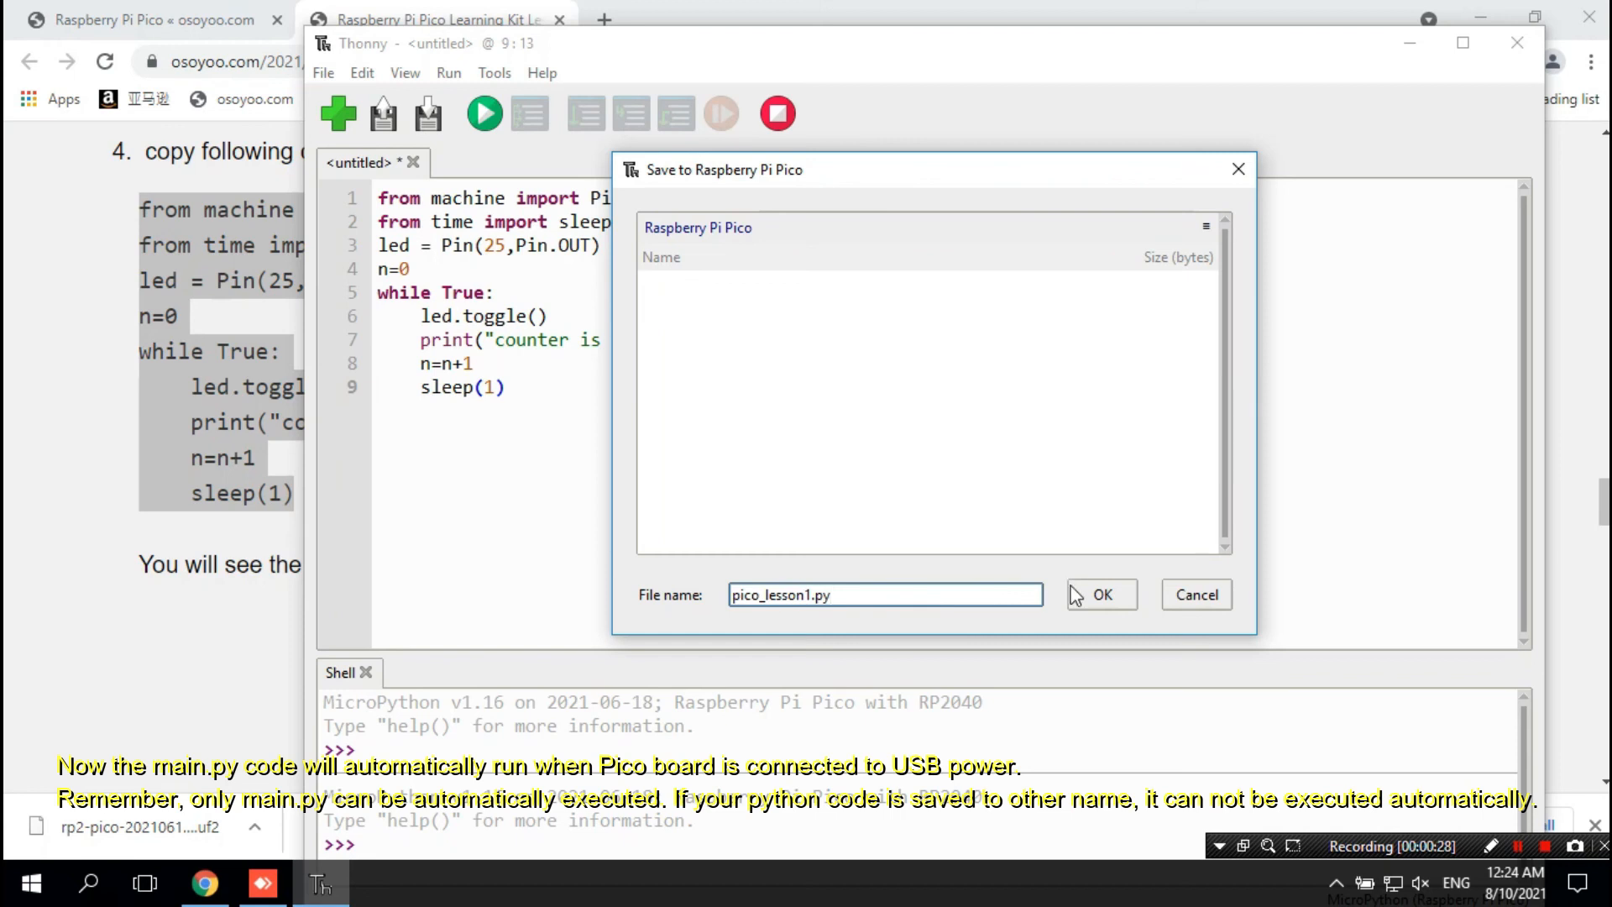
{"action": "left_click", "coordinate": [1099, 595]}
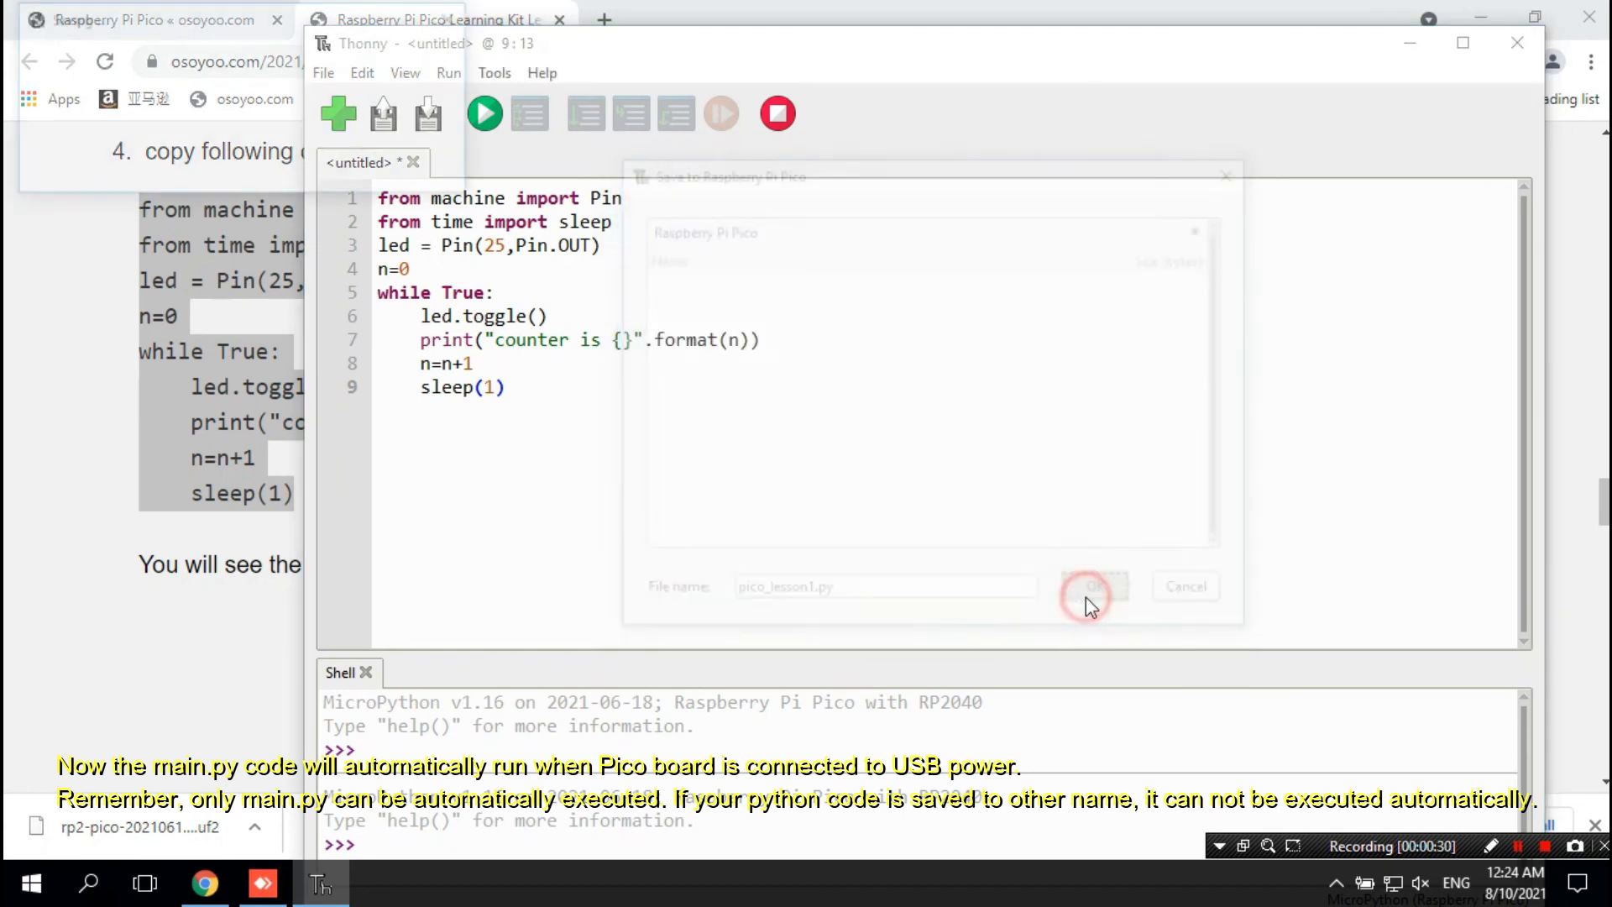
{"action": "left_click", "coordinate": [1091, 587]}
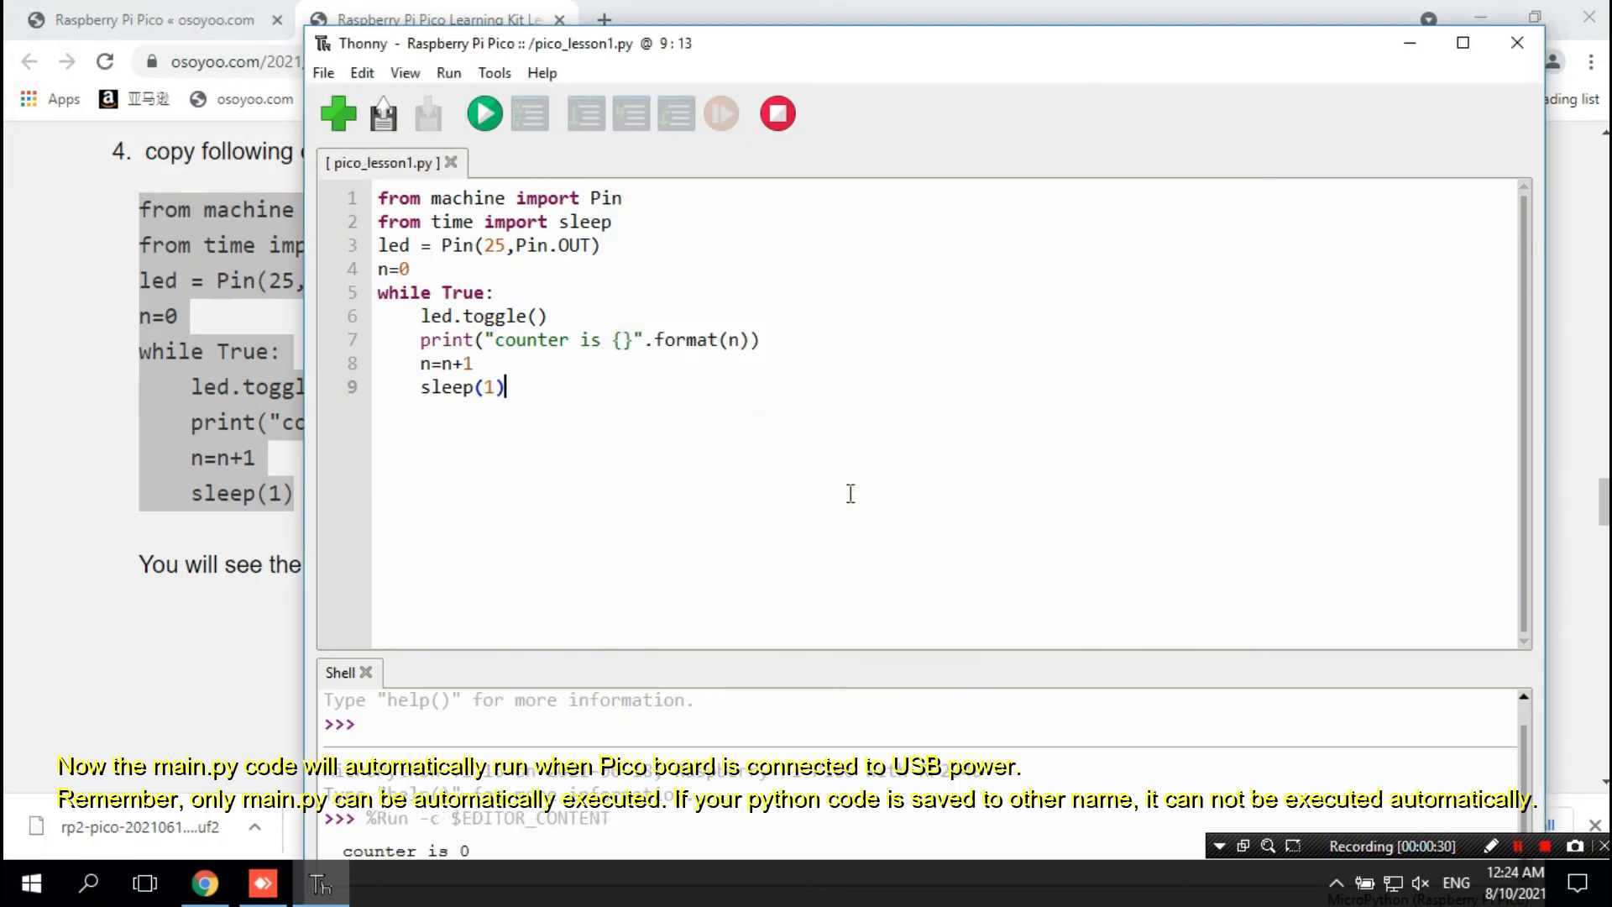